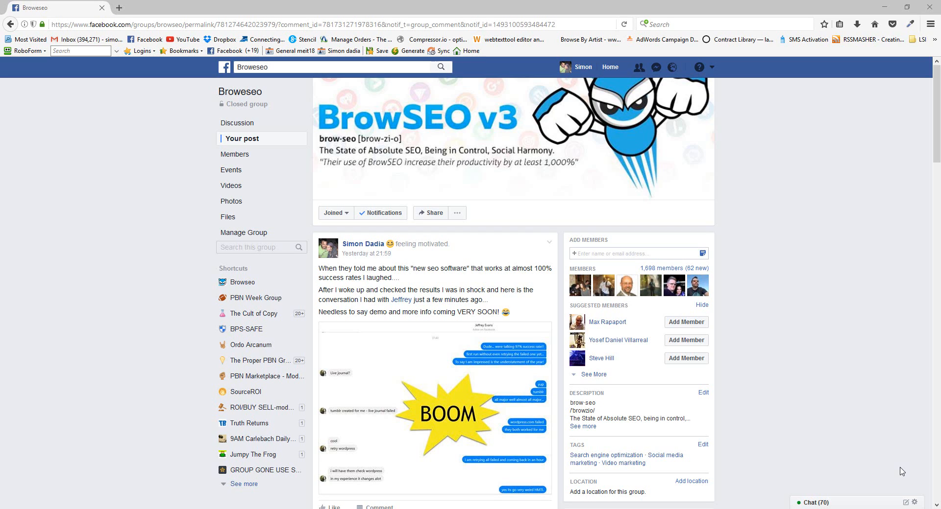
mouse_move(428, 309)
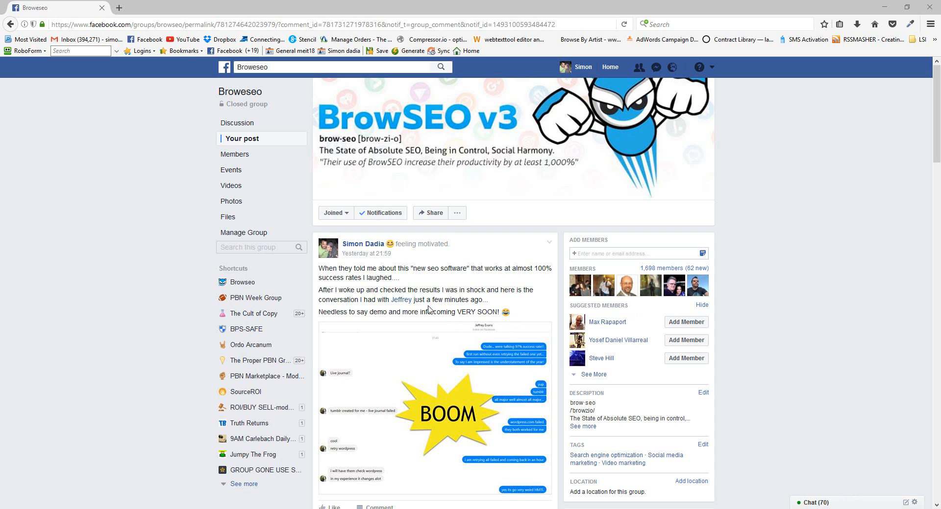
- Highlight the paragraph about checking results, then scroll on and enlarge the BOOM chat screenshot
drag(417, 290, 489, 300)
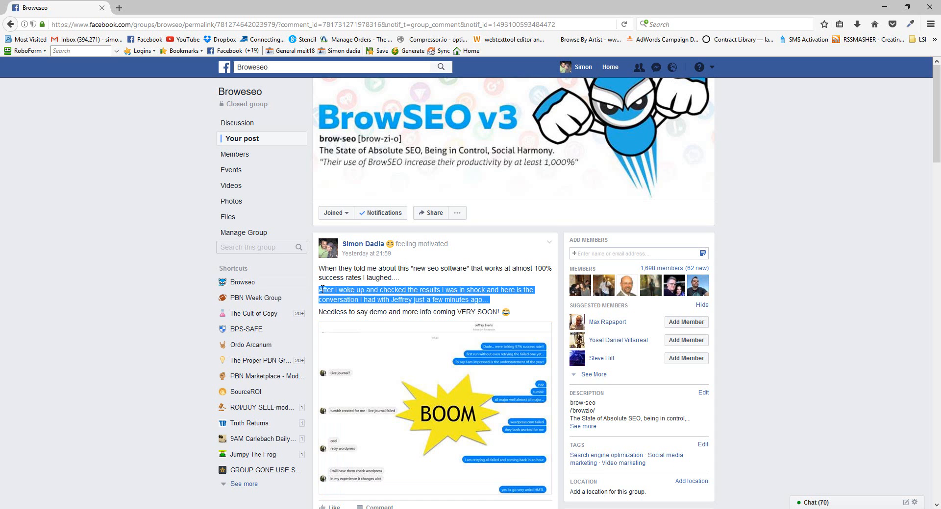
click(487, 300)
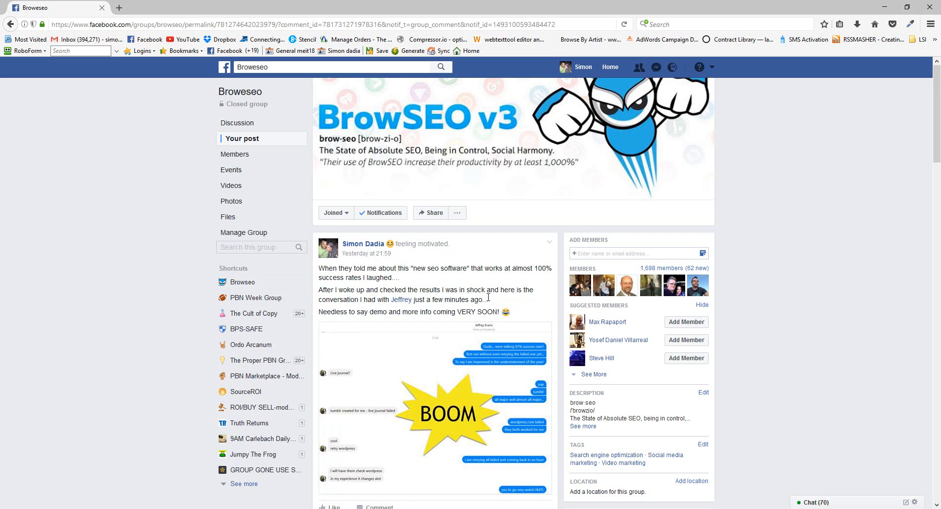
drag(327, 290, 483, 300)
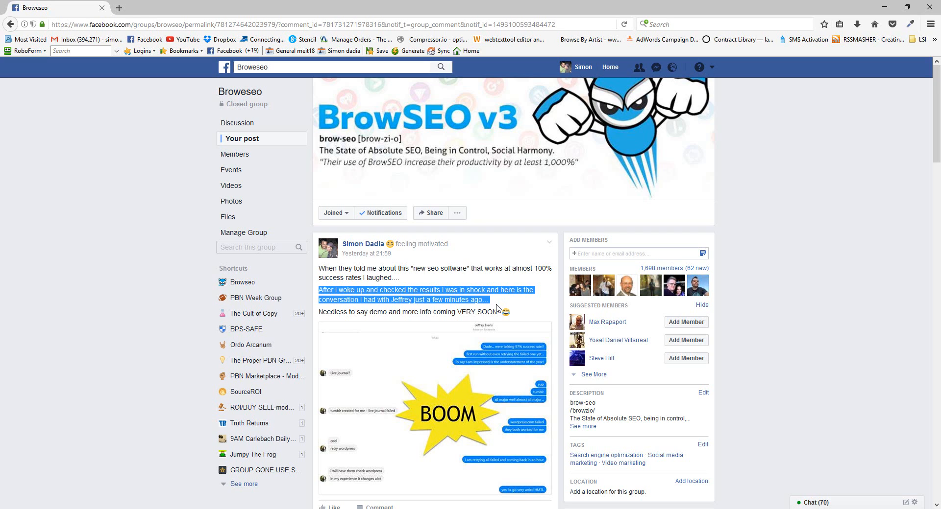
click(486, 300)
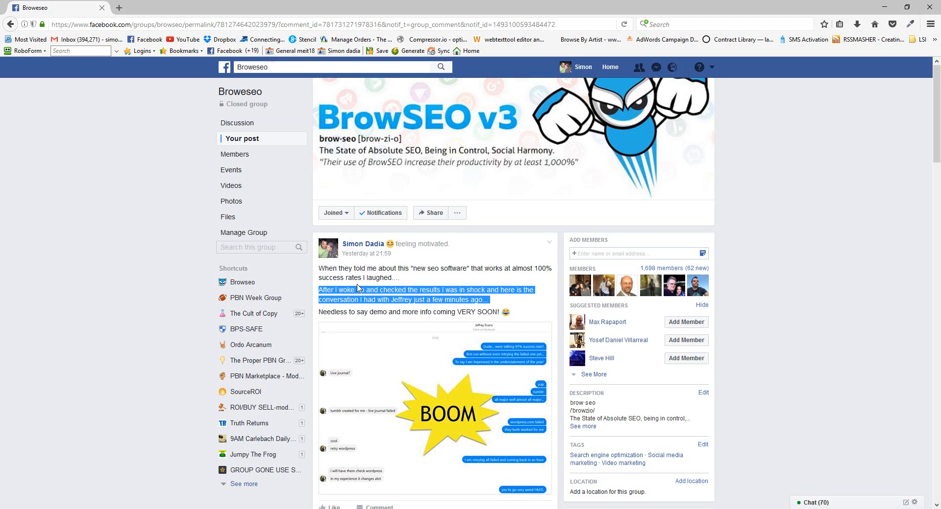
mouse_move(451, 277)
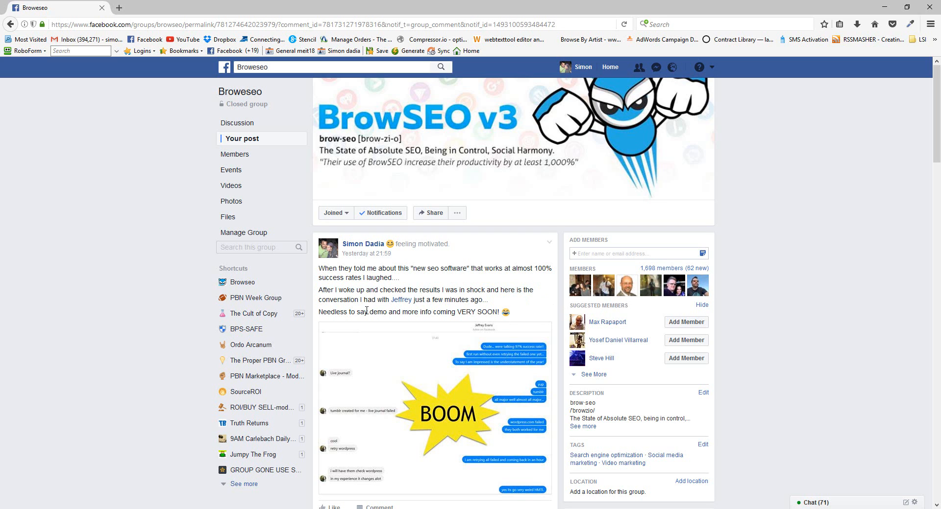
scroll(down, 3)
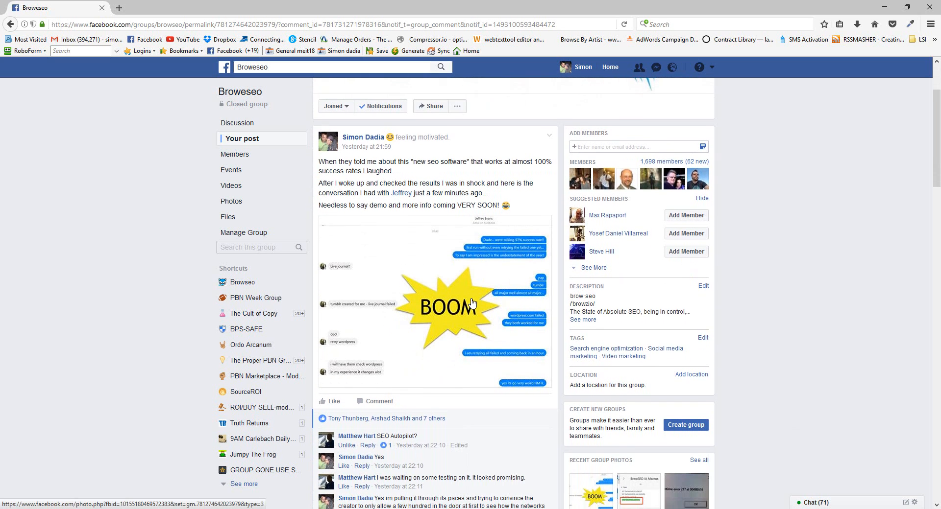
scroll(down, 3)
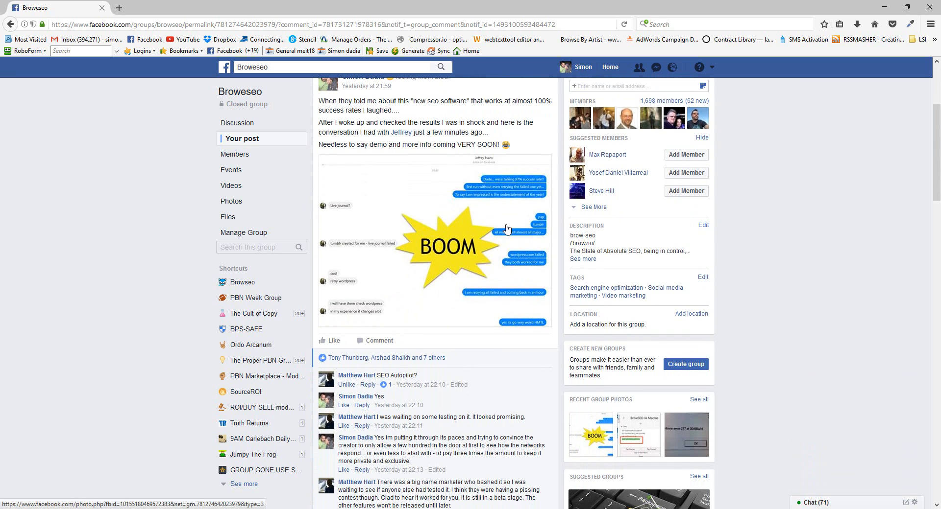
mouse_move(413, 238)
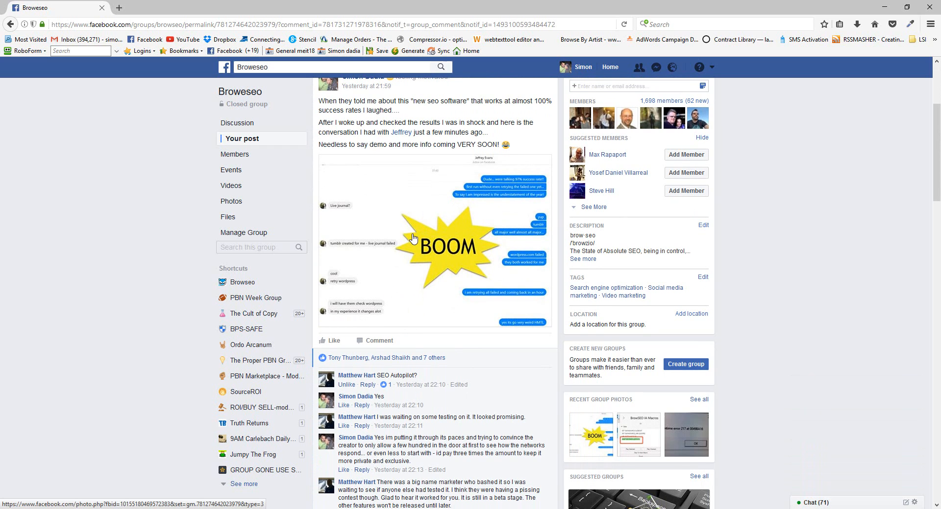
click(413, 240)
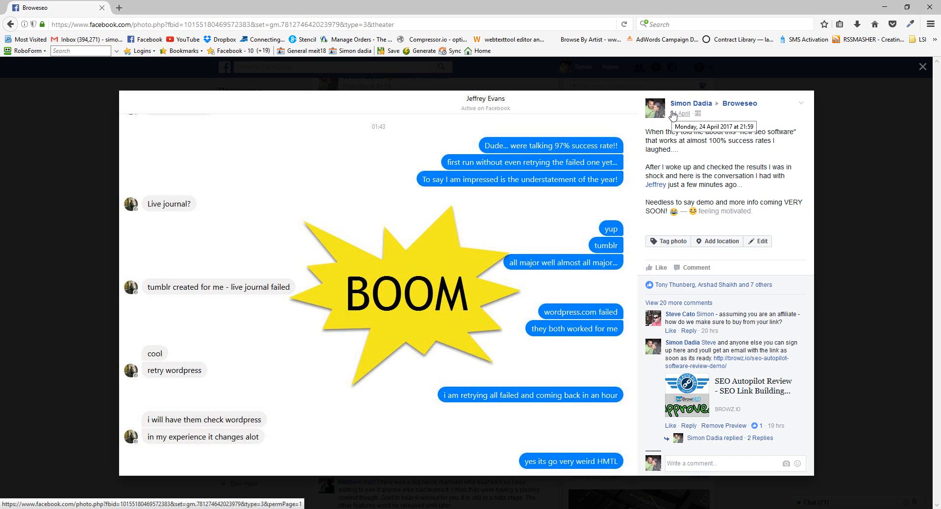
mouse_move(850, 72)
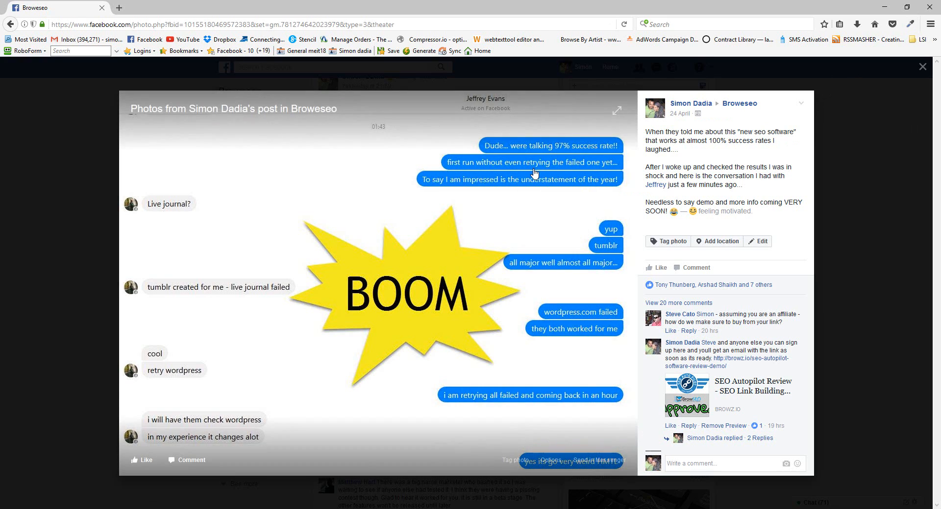
mouse_move(77, 314)
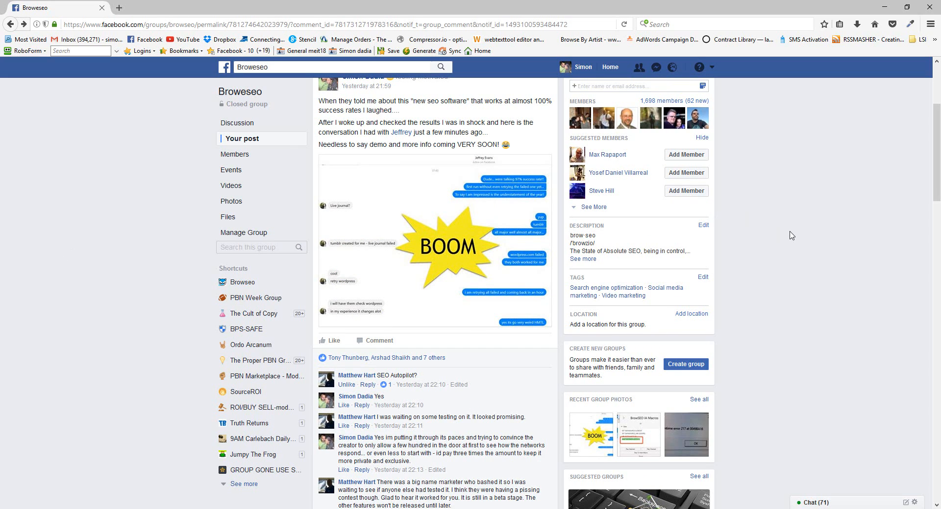
mouse_move(613, 238)
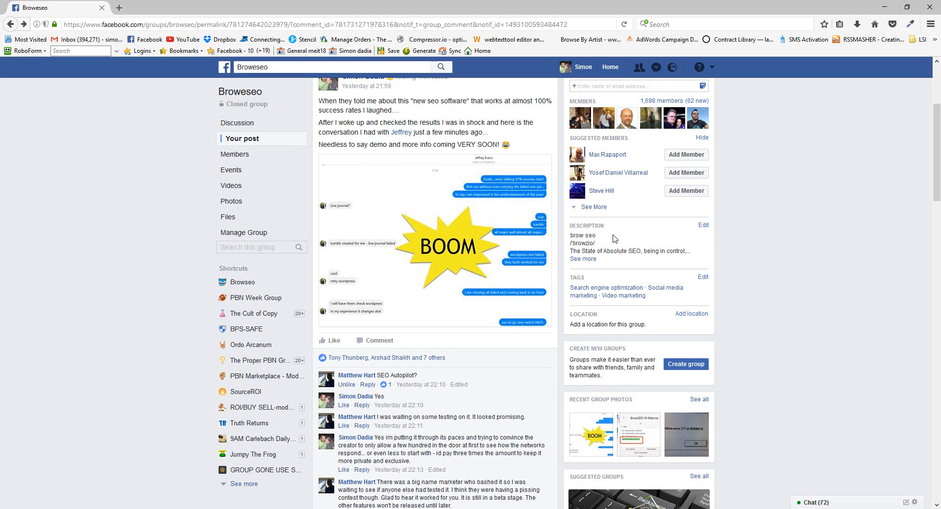
mouse_move(611, 232)
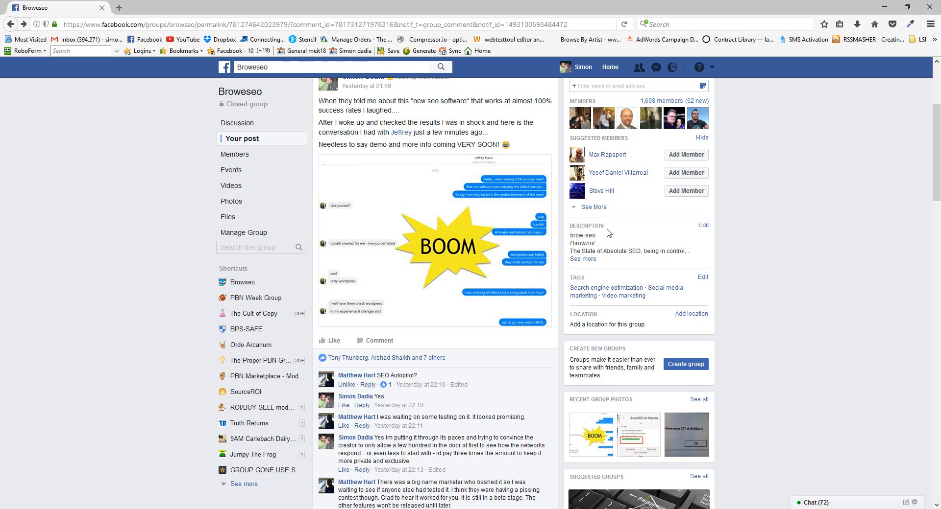
mouse_move(502, 253)
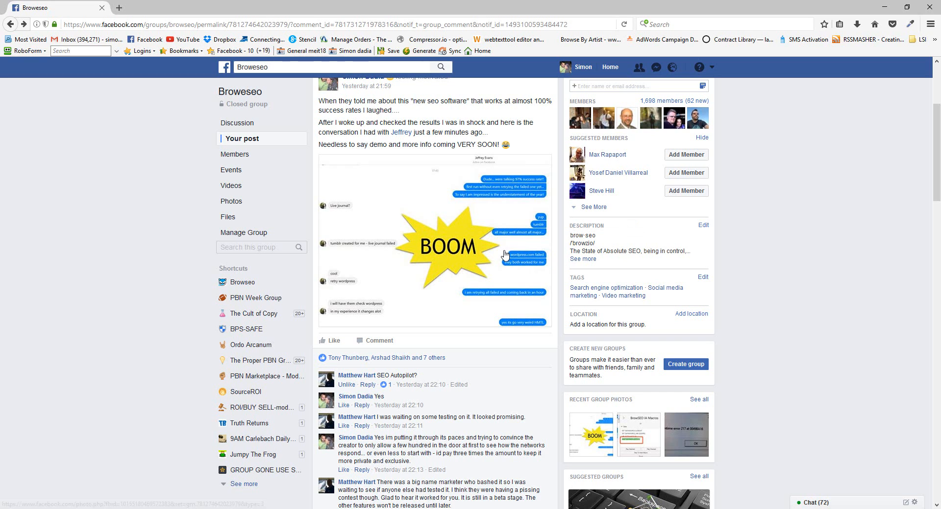
mouse_move(458, 202)
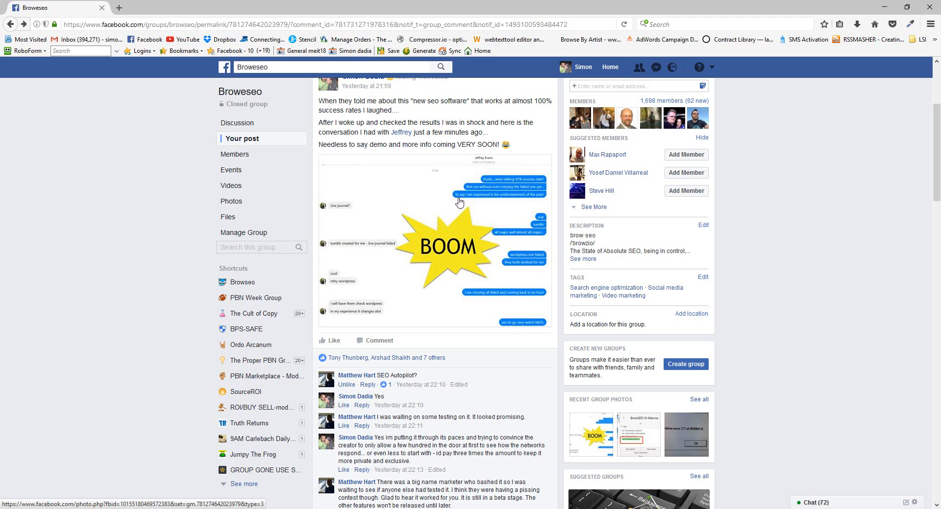
mouse_move(458, 269)
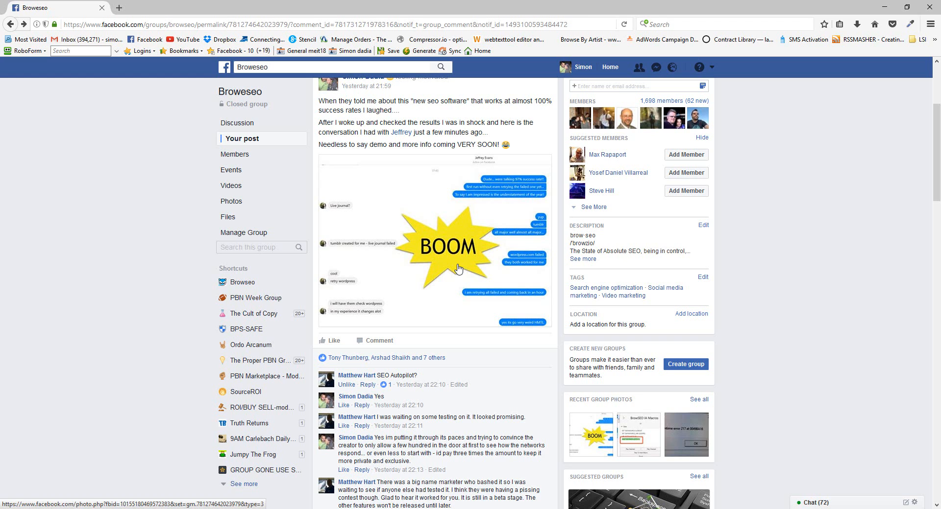
mouse_move(429, 298)
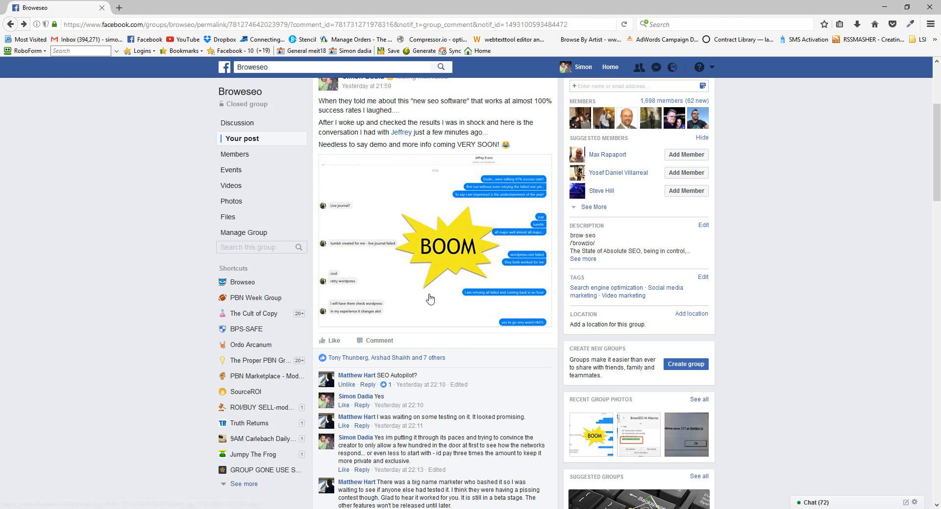
scroll(down, 3)
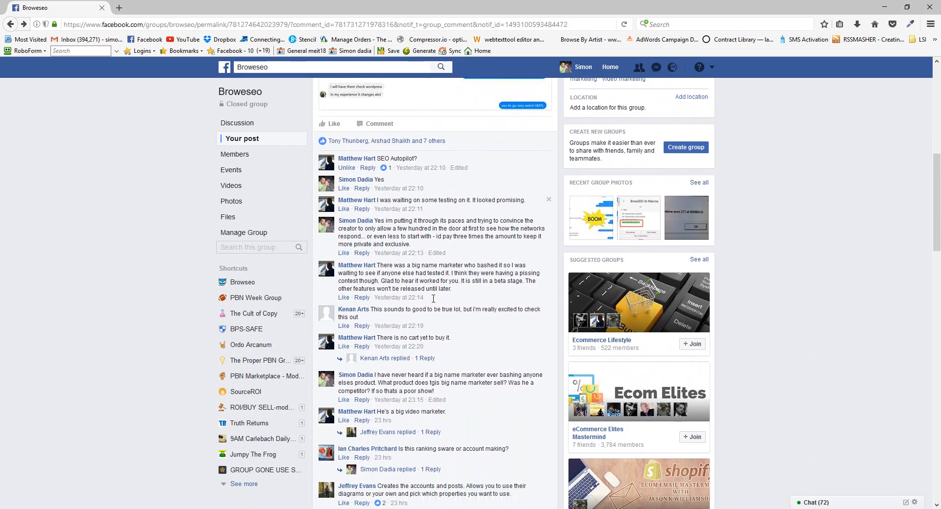
scroll(down, 3)
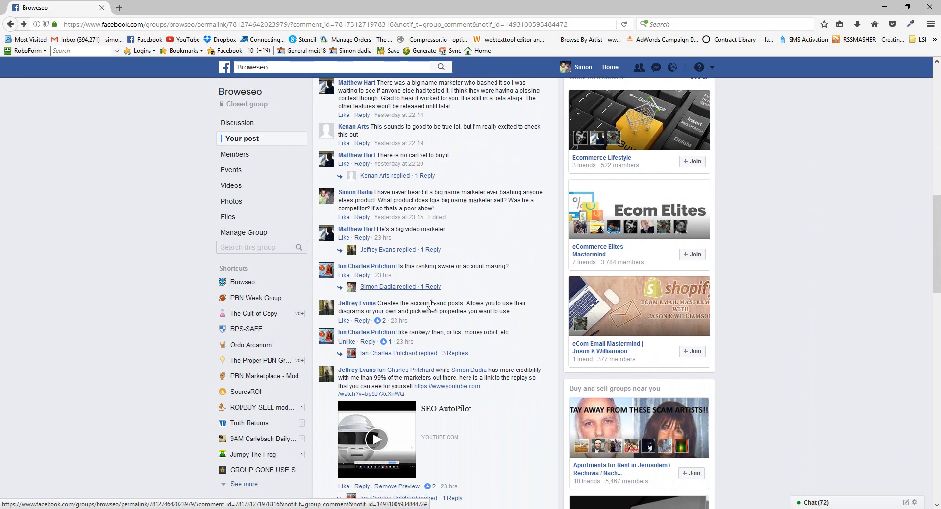
scroll(down, 3)
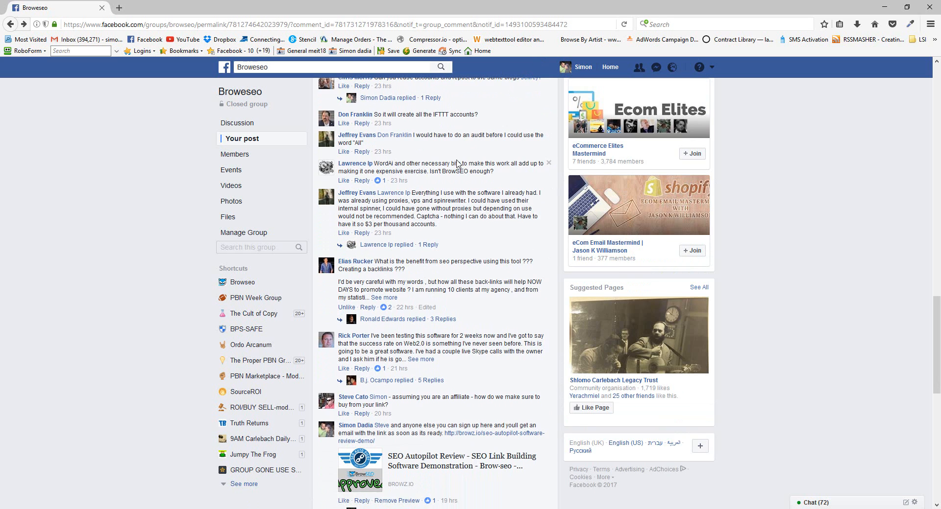
scroll(down, 3)
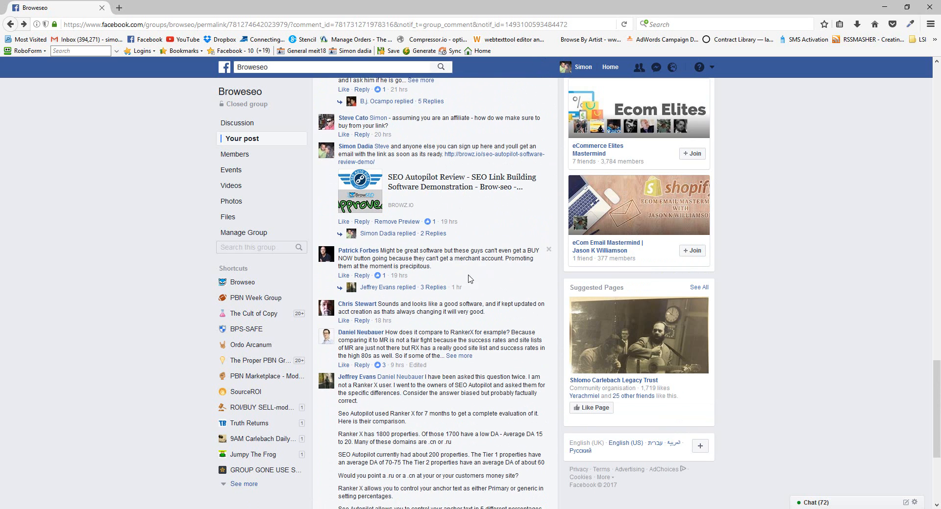
scroll(down, 3)
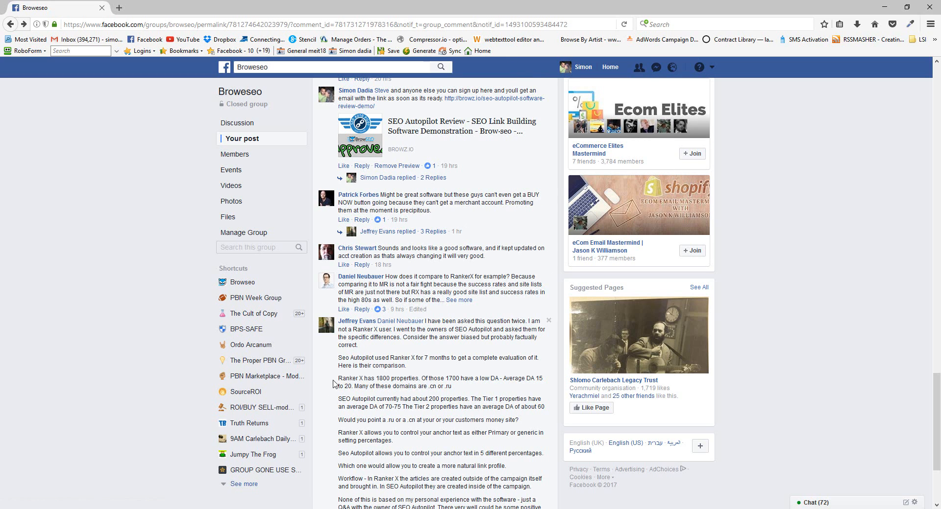
mouse_move(372, 394)
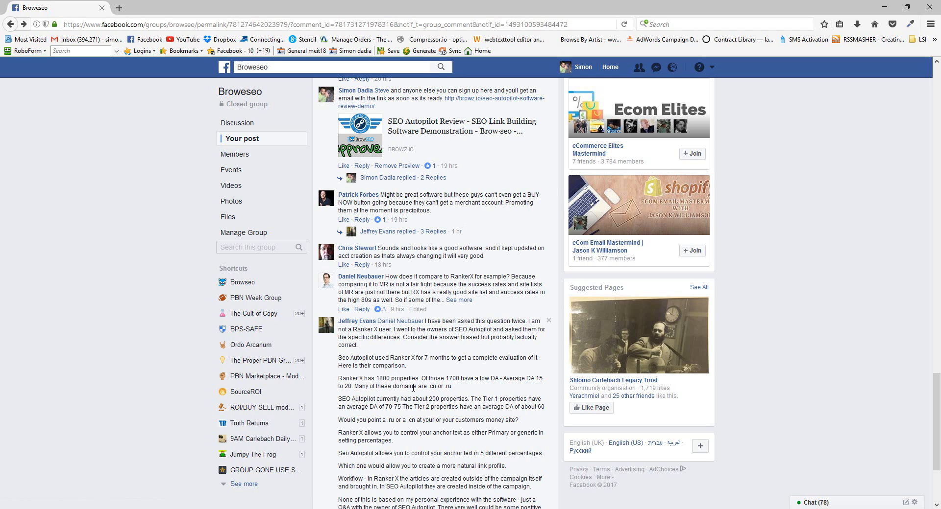
mouse_move(411, 388)
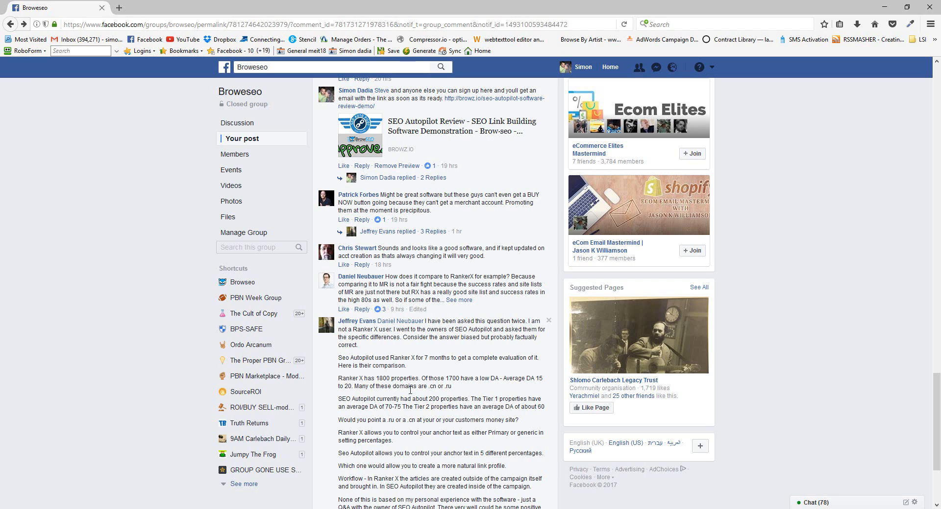
mouse_move(447, 410)
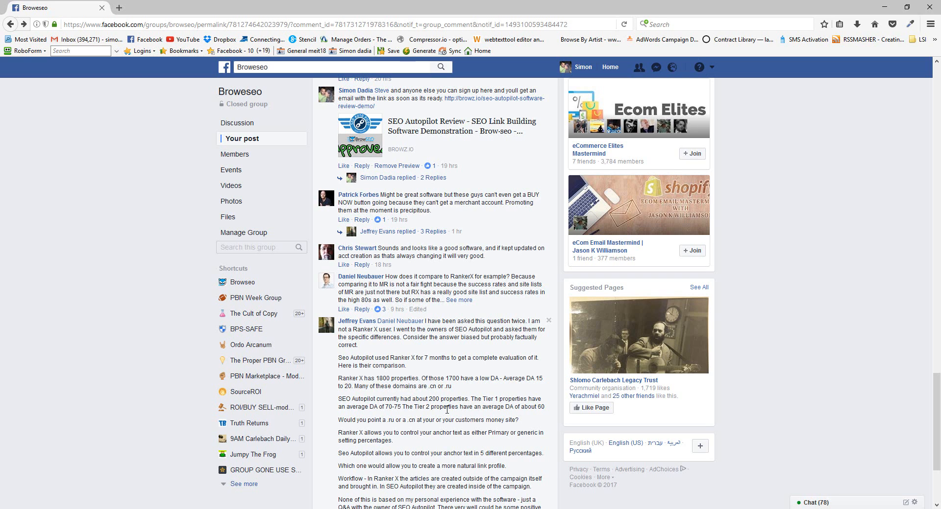
mouse_move(435, 395)
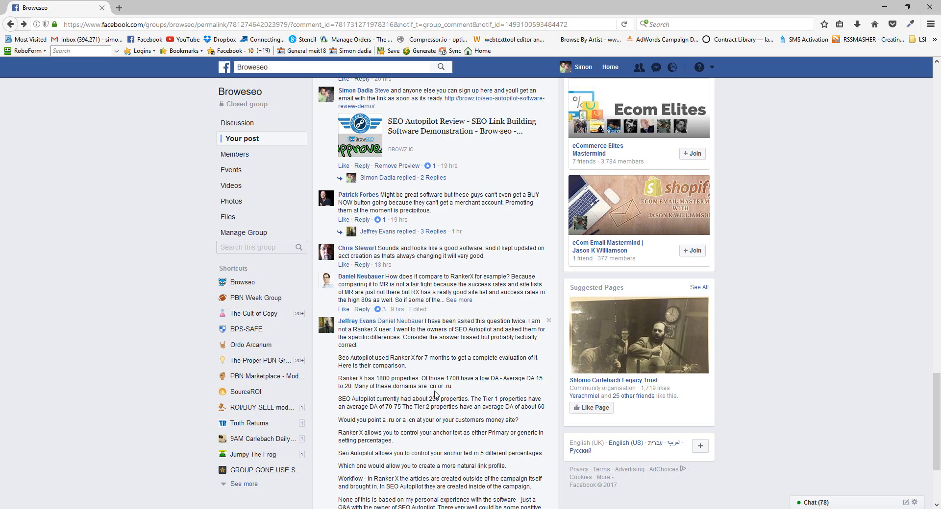
double_click(447, 387)
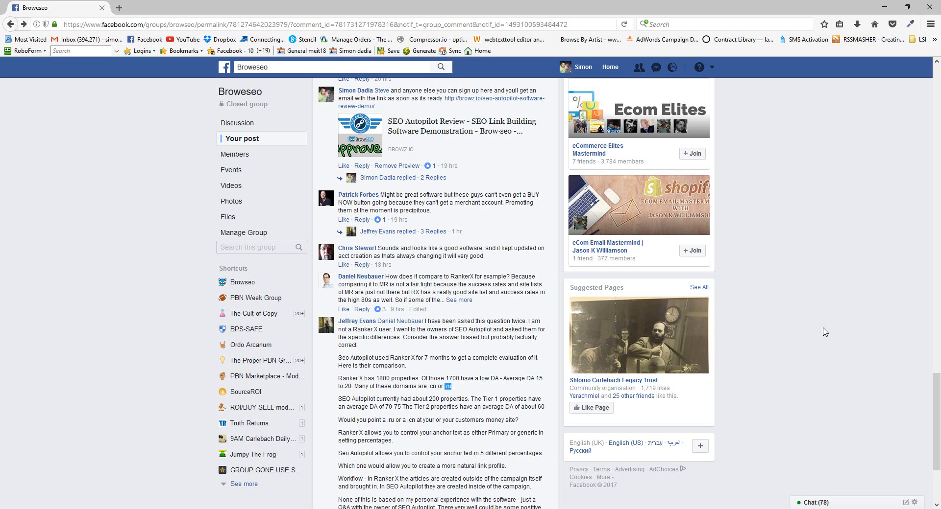
mouse_move(713, 362)
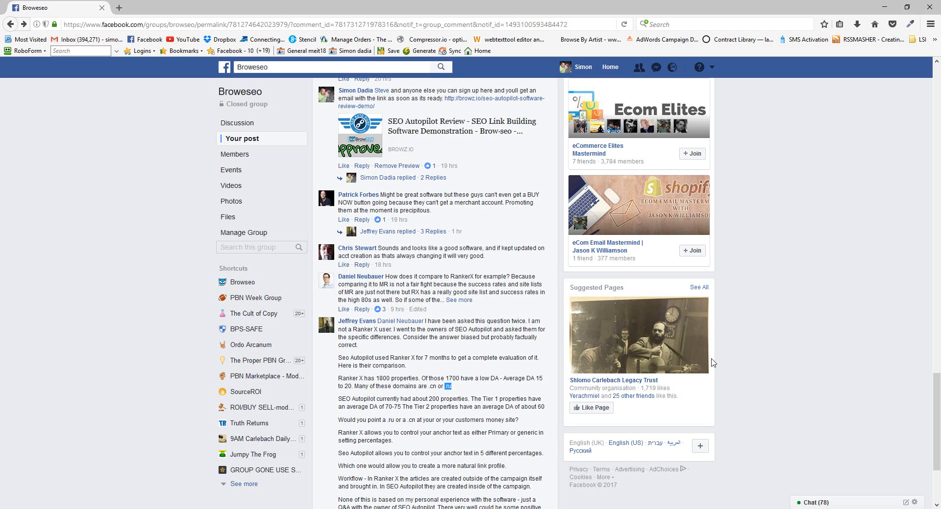
scroll(down, 3)
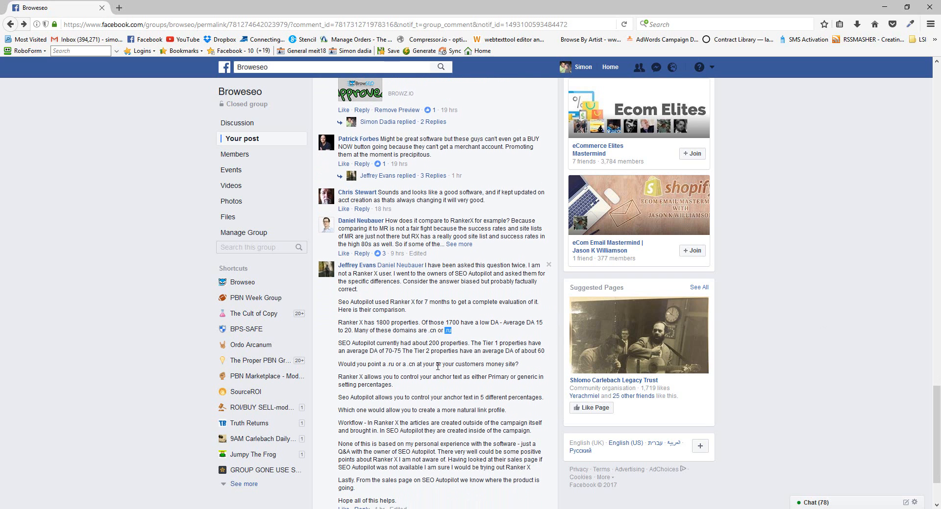
mouse_move(367, 346)
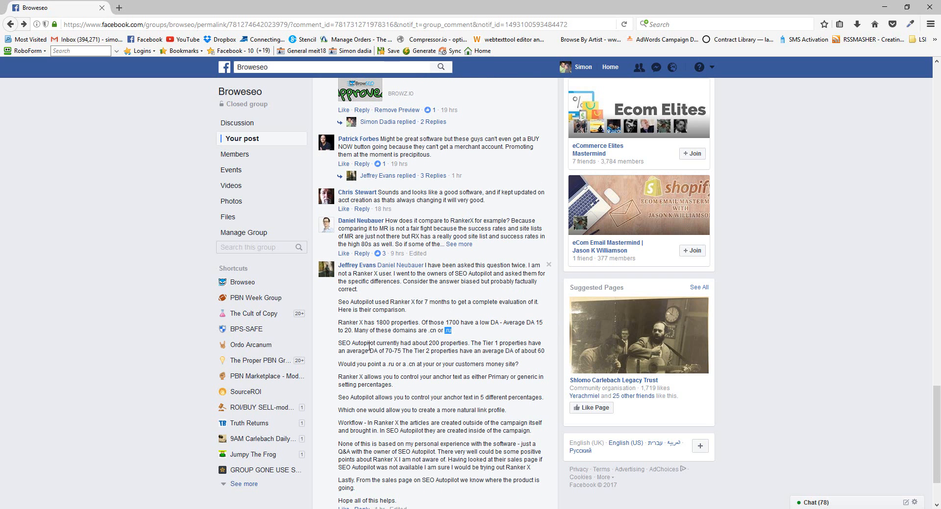
scroll(down, 3)
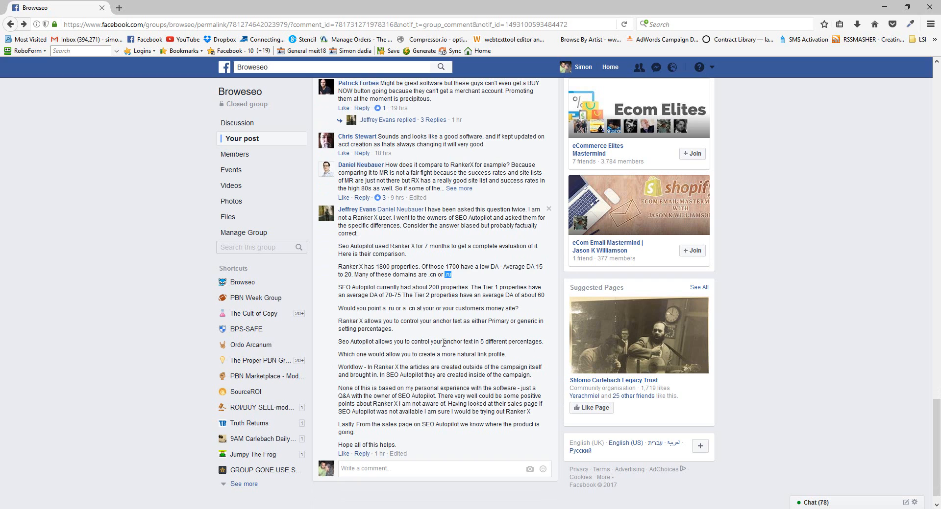
mouse_move(440, 363)
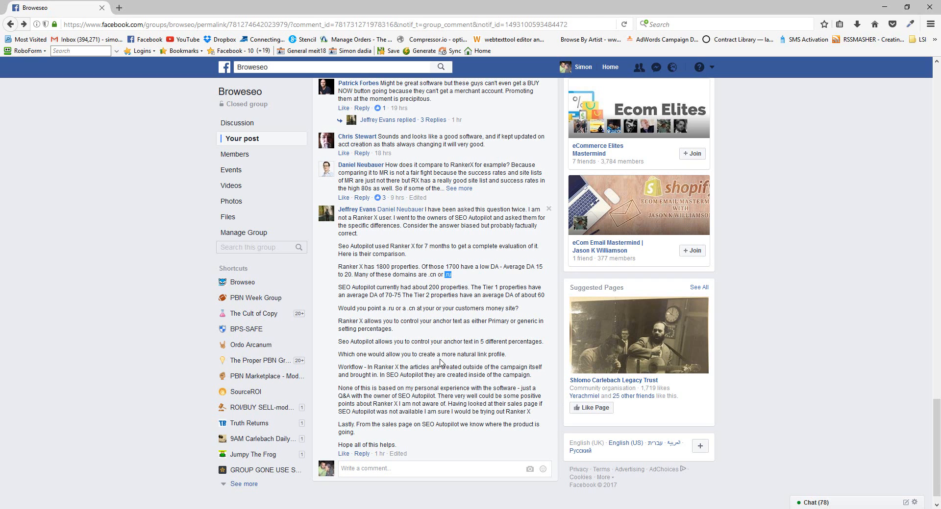
mouse_move(128, 463)
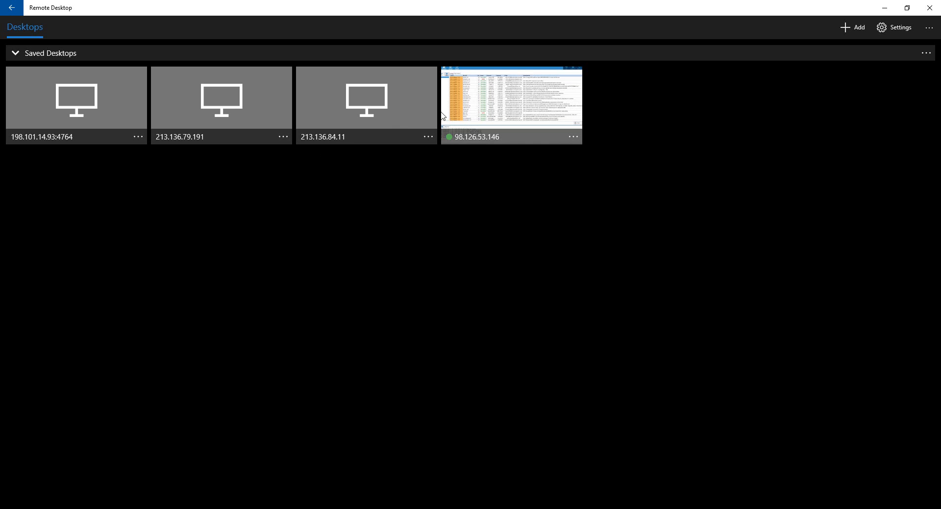
- Connect to the saved remote desktop running SEO Autopilot's Vaping Global campaign
double_click(510, 98)
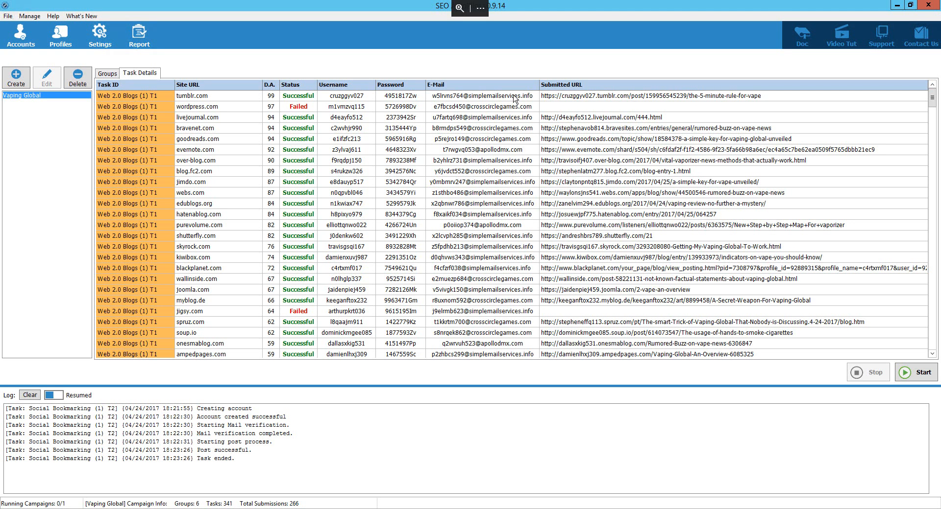
mouse_move(144, 99)
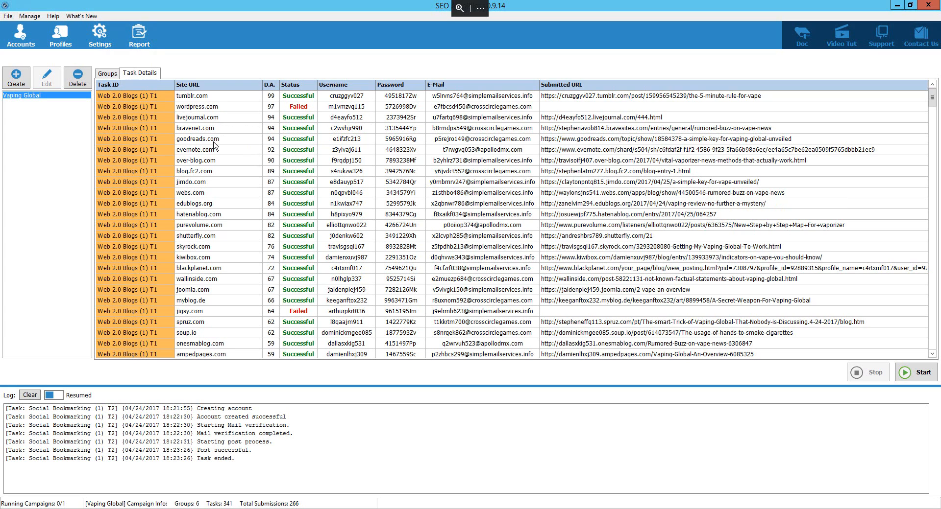
mouse_move(259, 148)
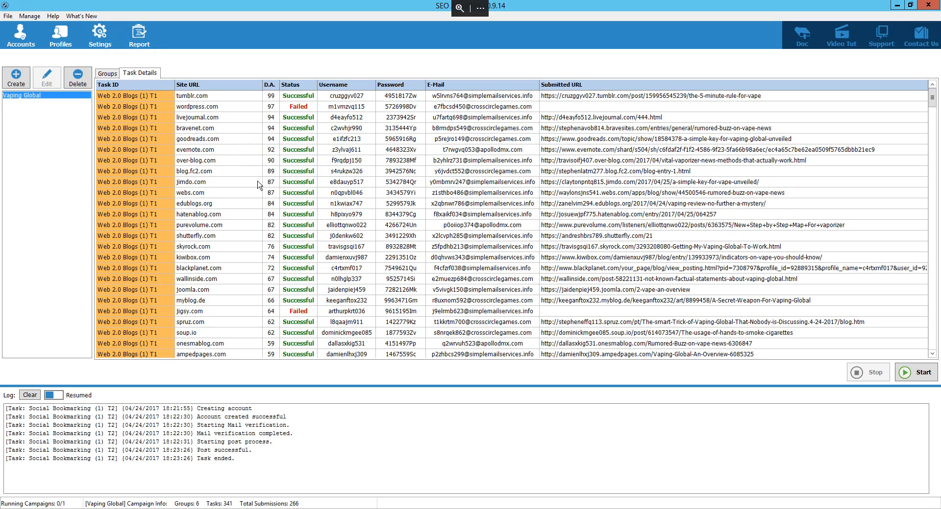
mouse_move(243, 207)
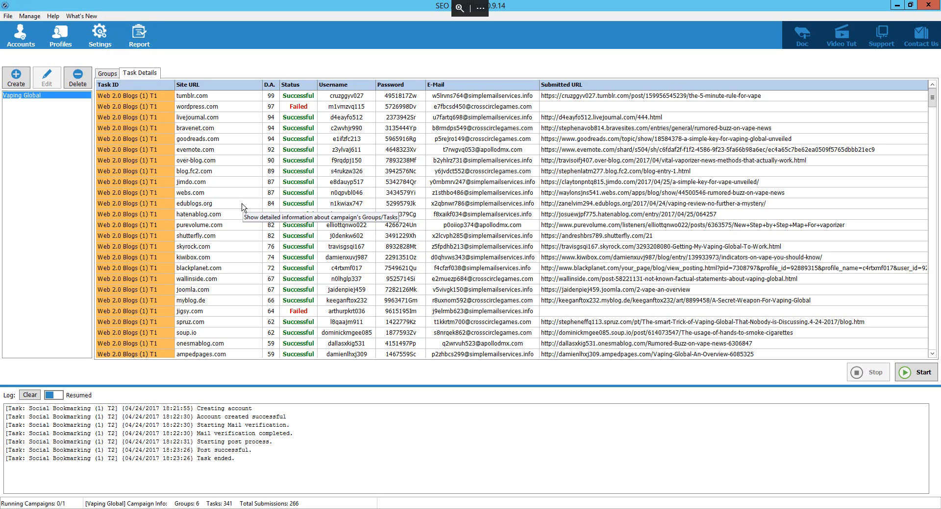
mouse_move(243, 208)
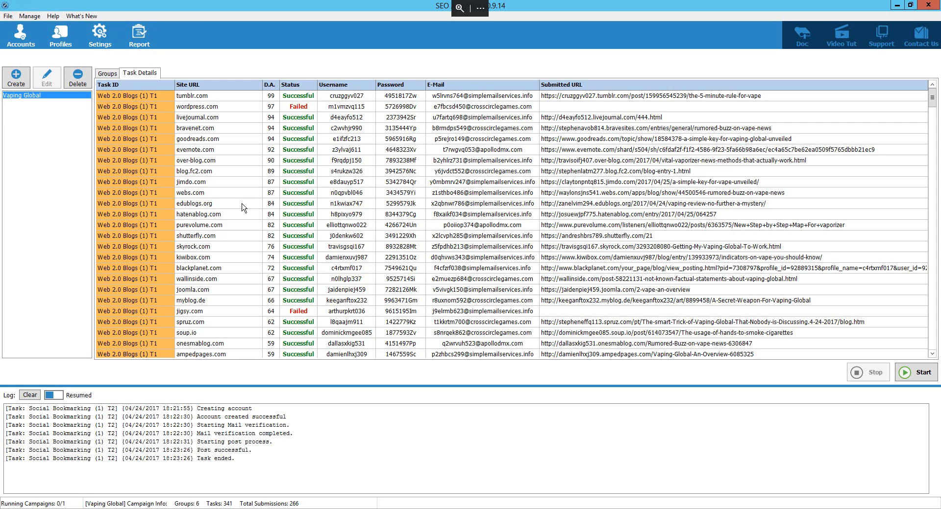
mouse_move(79, 391)
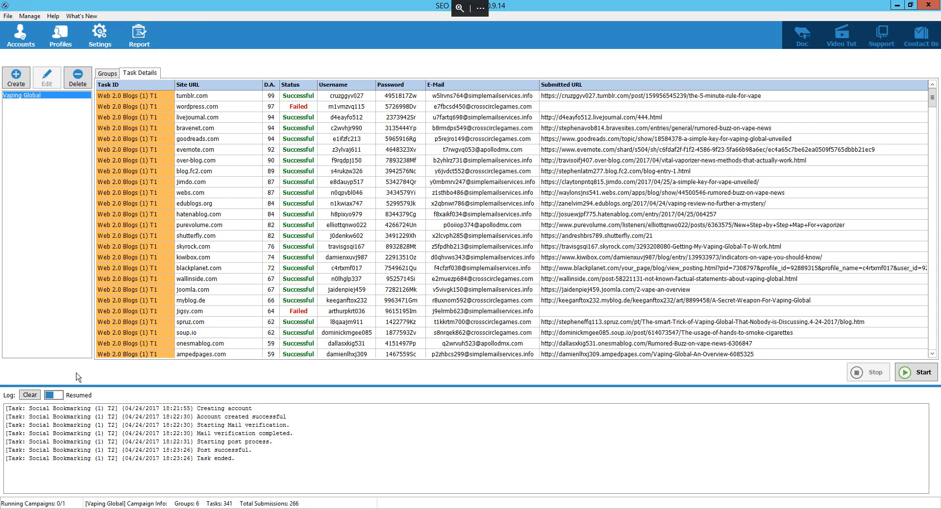
mouse_move(302, 206)
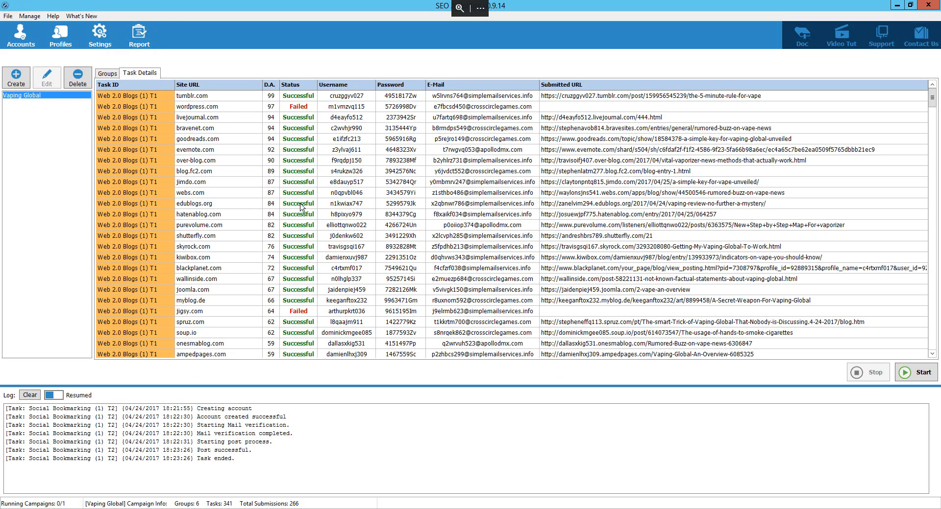
scroll(down, 3)
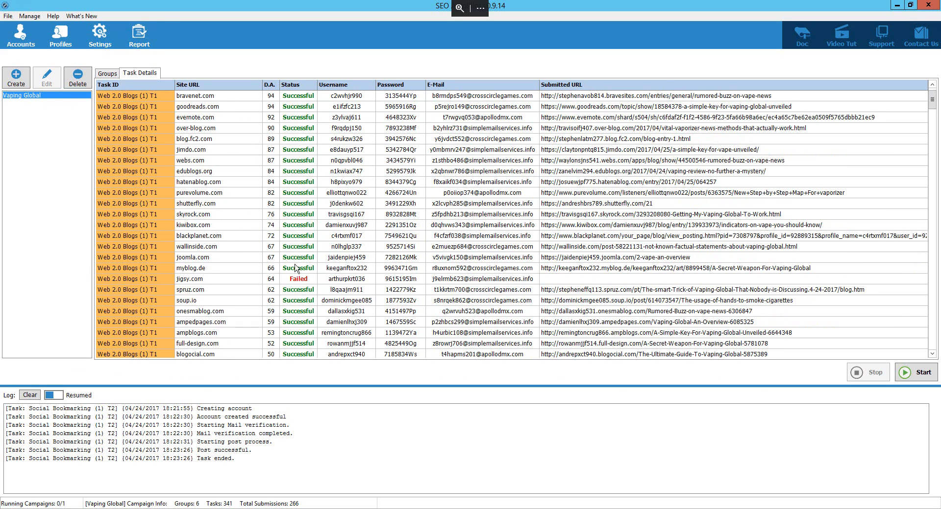
scroll(down, 3)
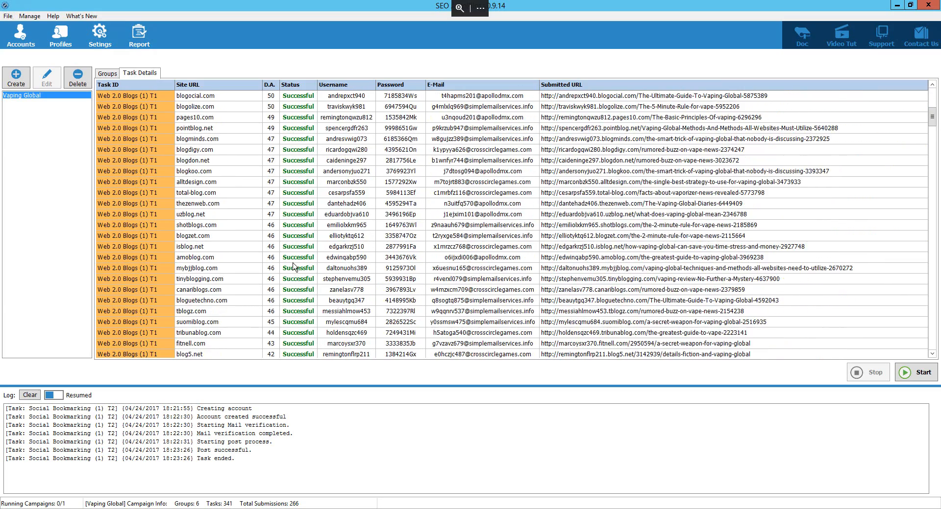
scroll(down, 3)
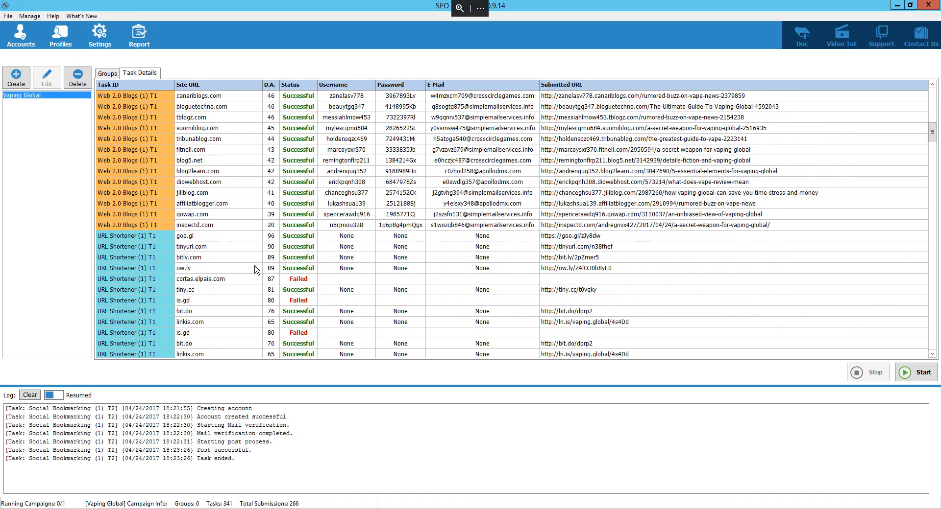
scroll(down, 3)
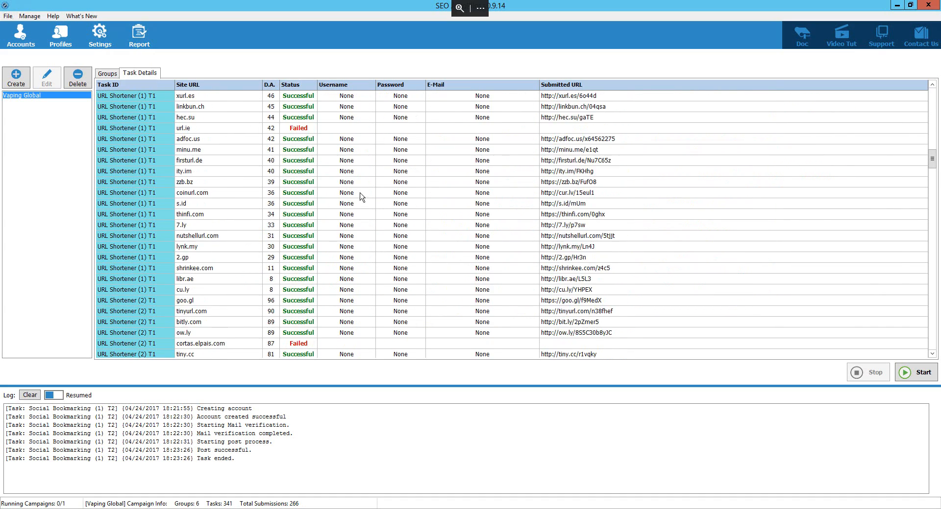
scroll(down, 3)
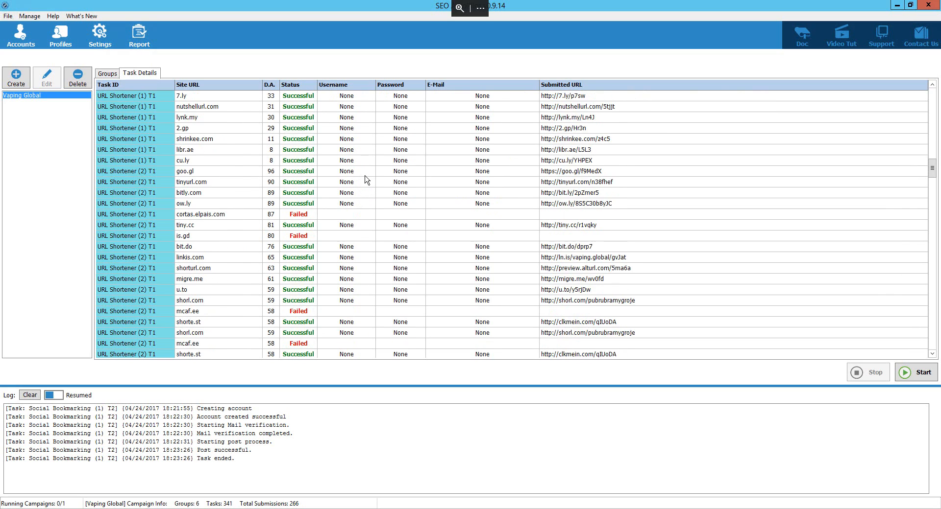
scroll(down, 3)
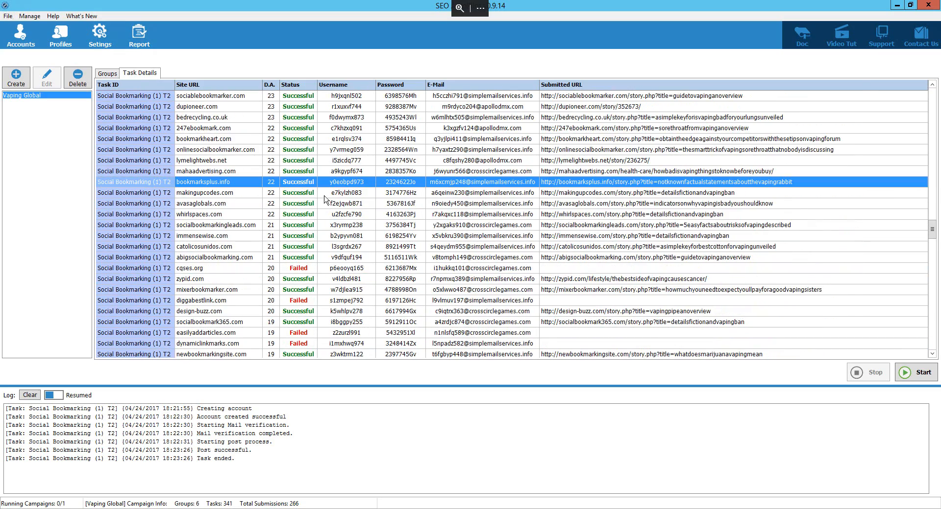
scroll(down, 3)
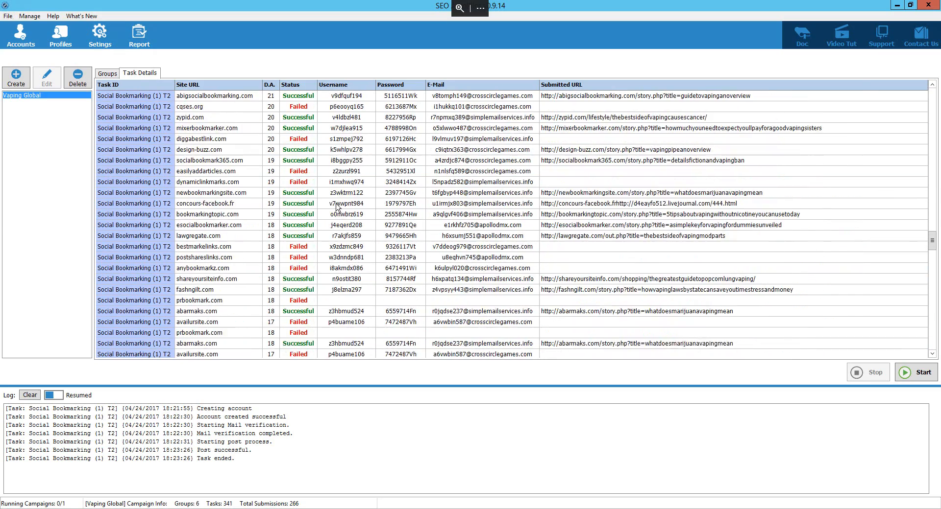
scroll(down, 3)
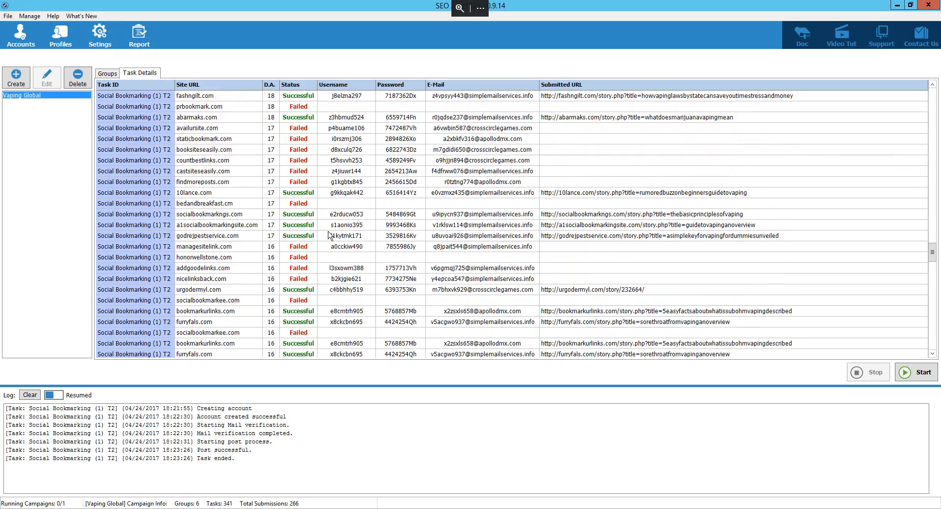
scroll(down, 3)
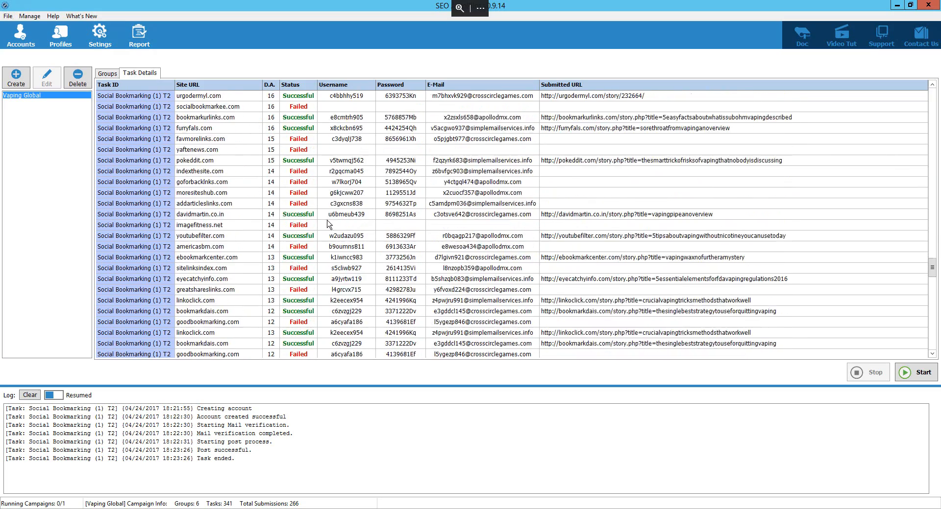
scroll(down, 3)
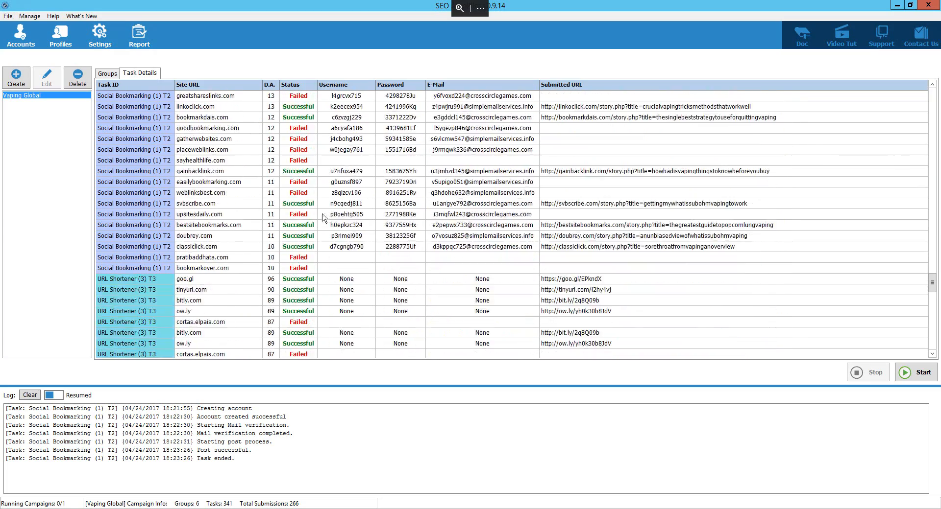
scroll(down, 3)
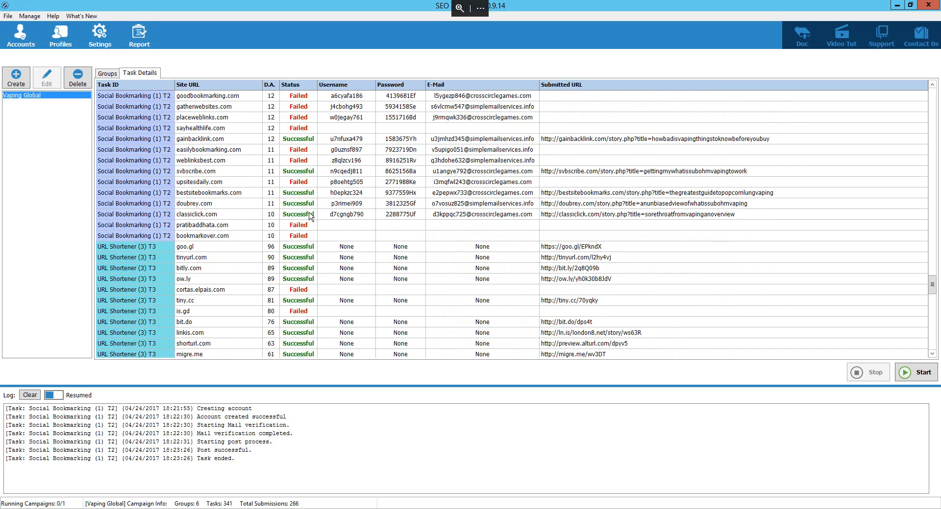
scroll(down, 3)
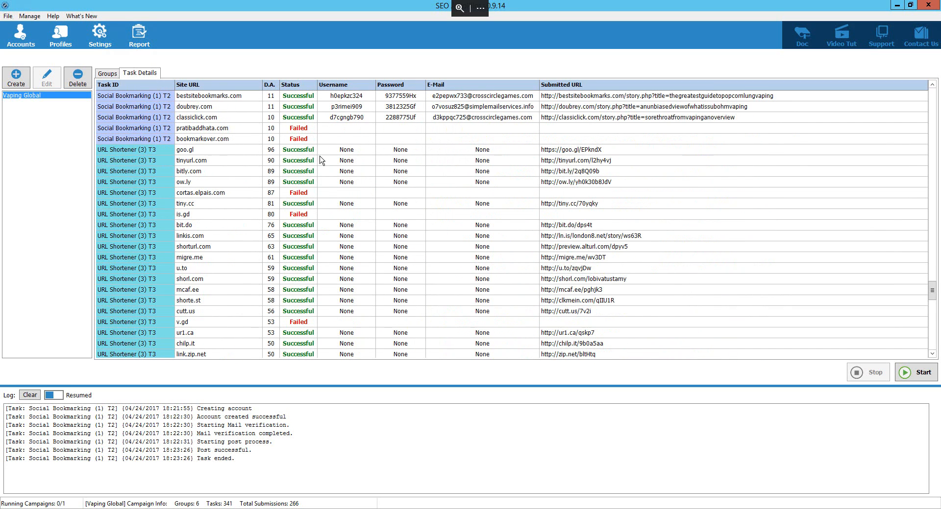
scroll(down, 3)
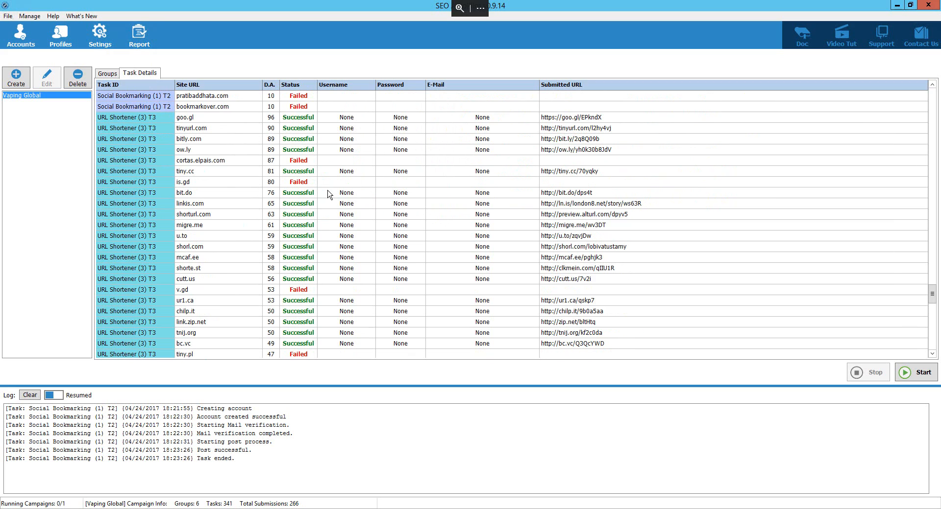
mouse_move(319, 198)
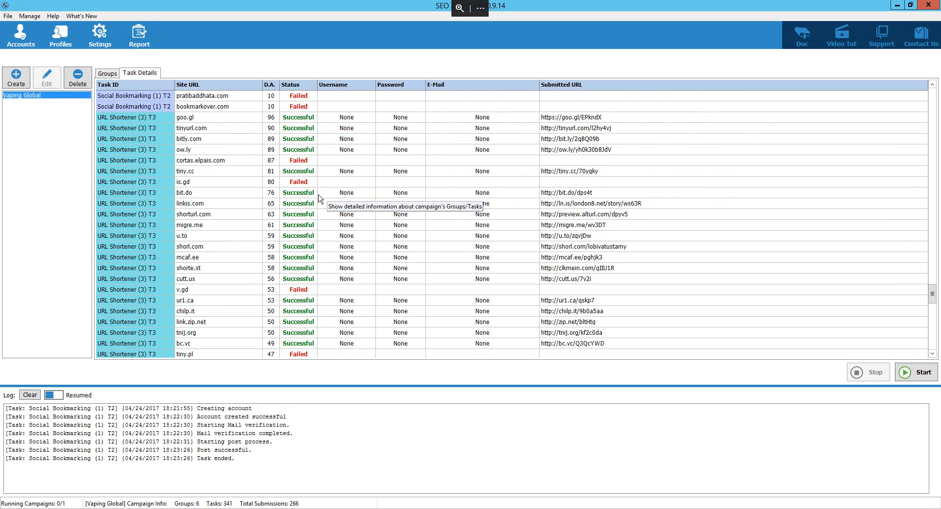
mouse_move(170, 134)
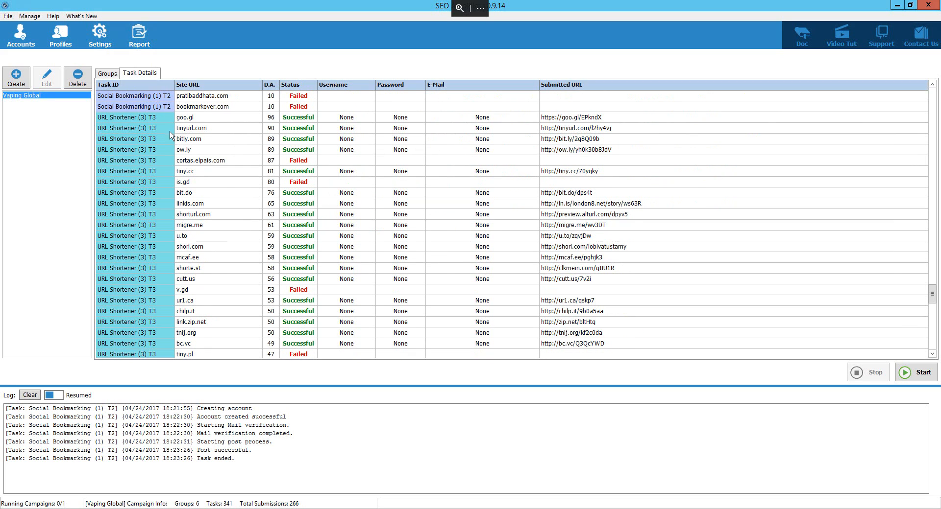
mouse_move(461, 244)
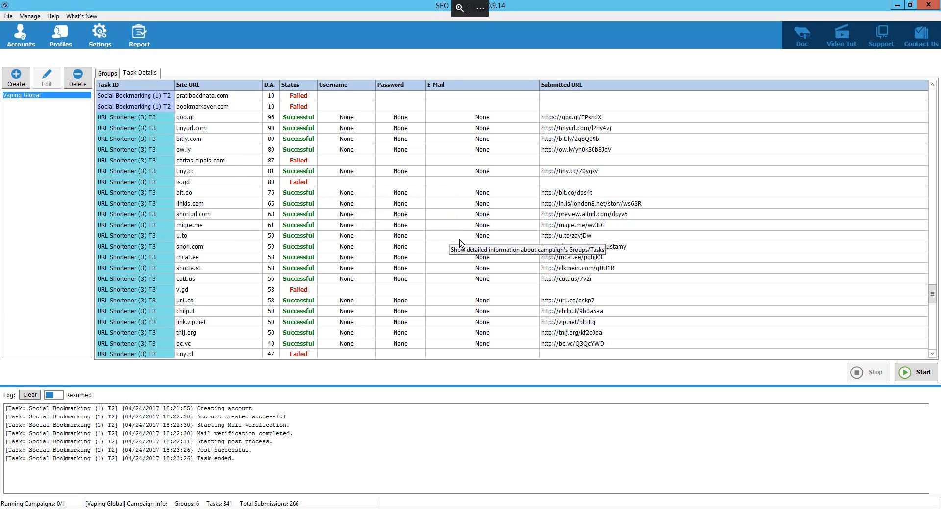
mouse_move(464, 264)
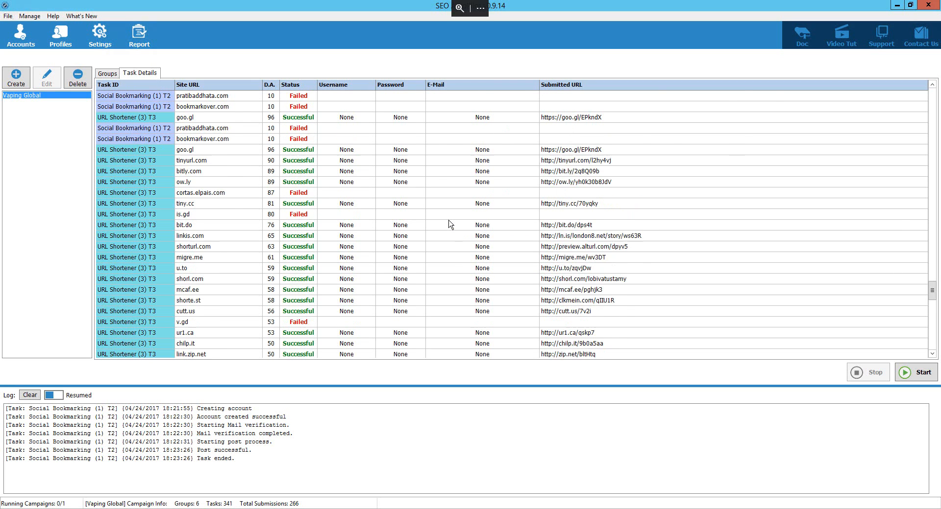
scroll(down, 3)
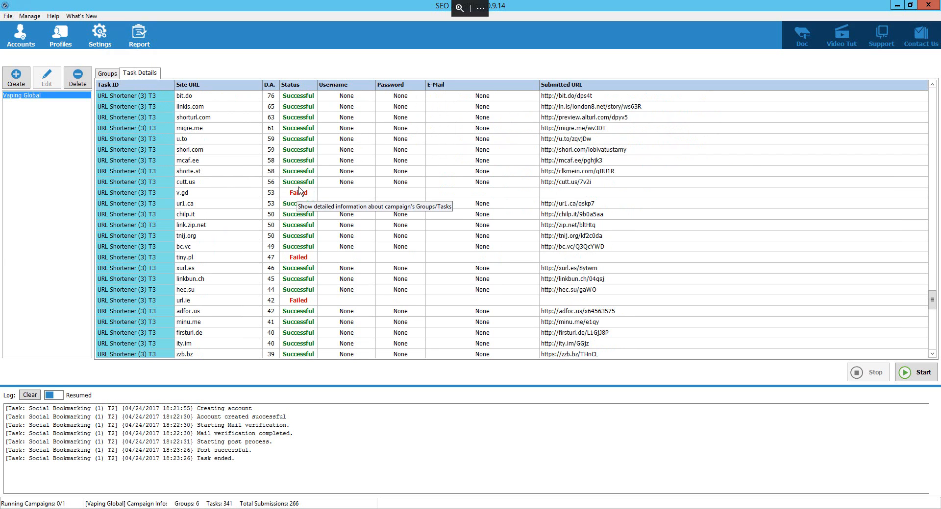
scroll(down, 3)
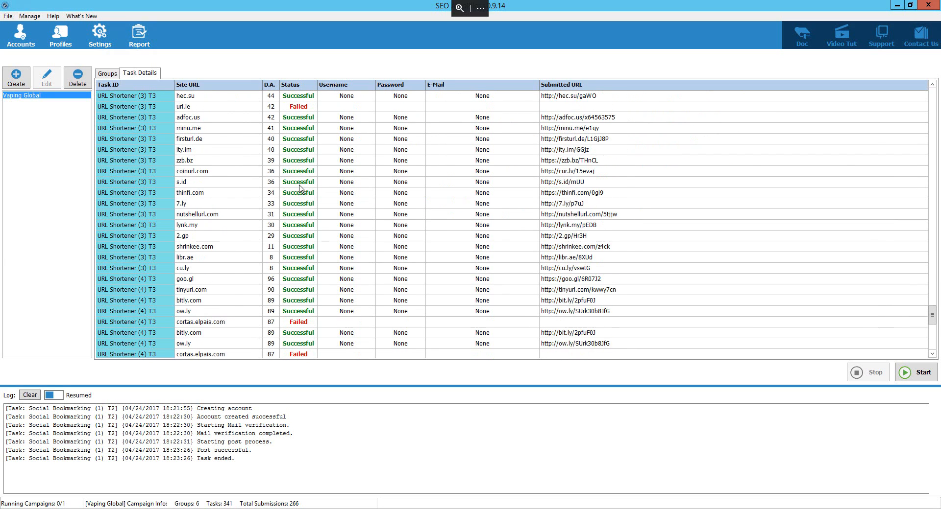
scroll(down, 3)
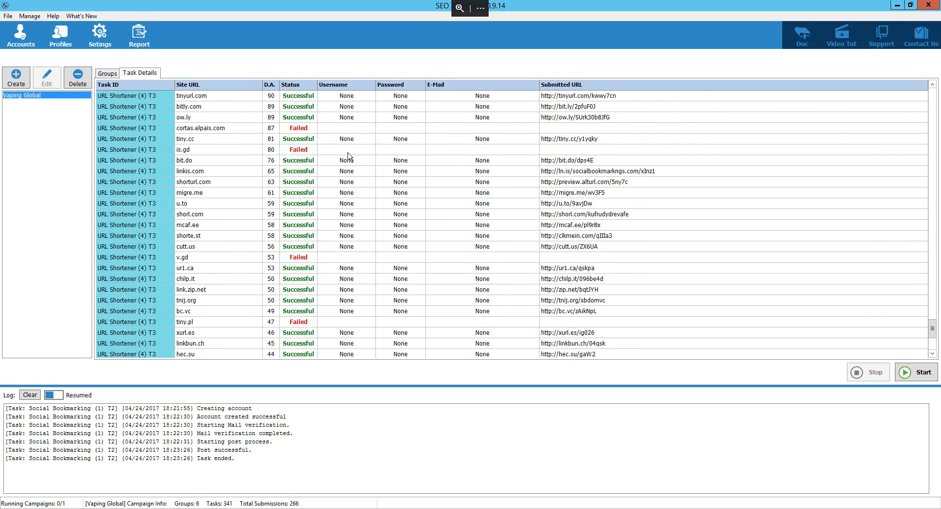
scroll(down, 3)
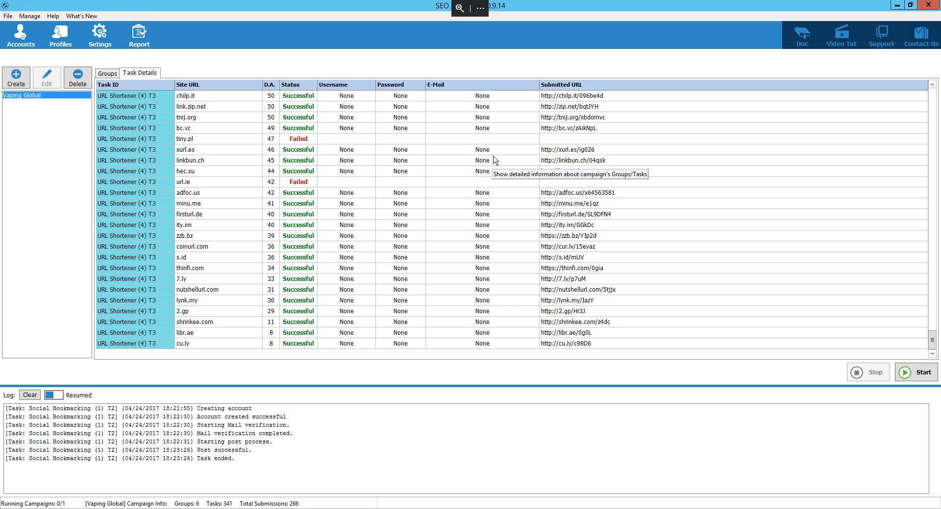
scroll(down, 3)
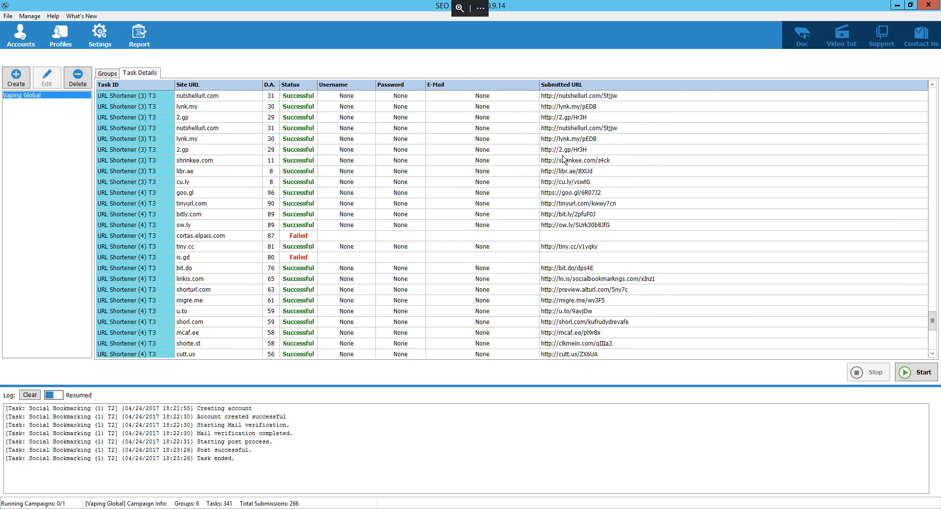
scroll(down, 3)
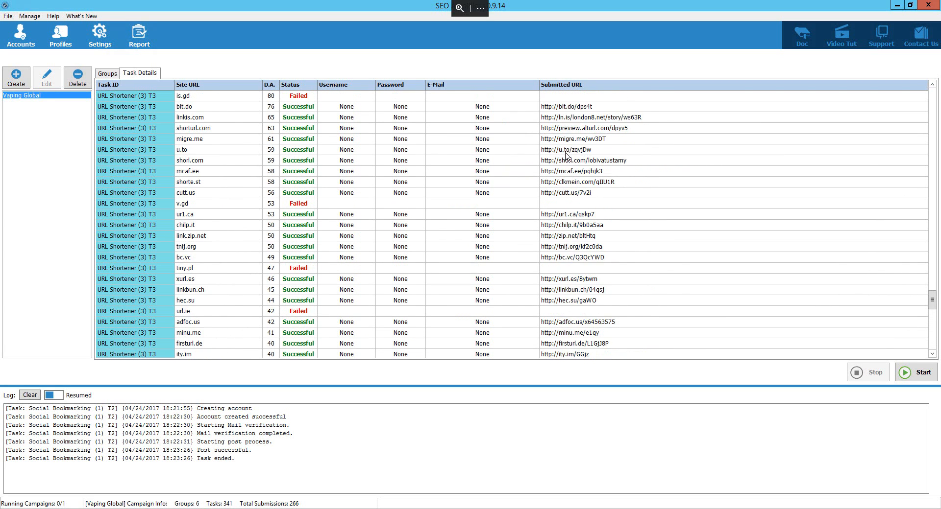
scroll(up, 3)
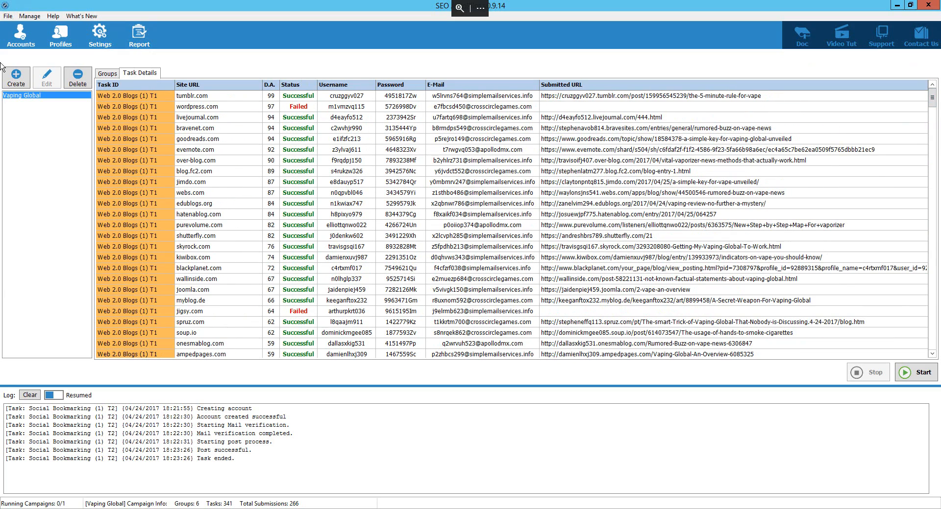
- Create a new campaign named demo1, reaching its strategy diagram chooser
click(16, 74)
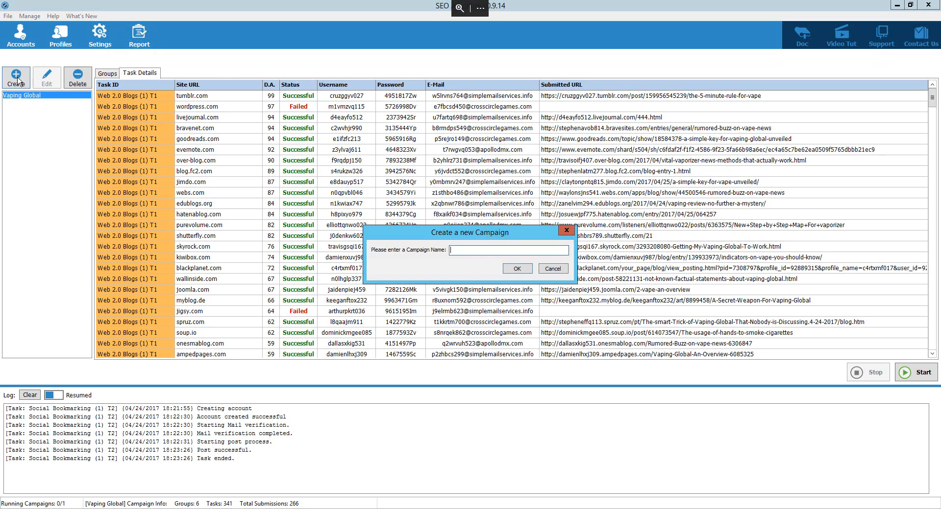
mouse_move(482, 249)
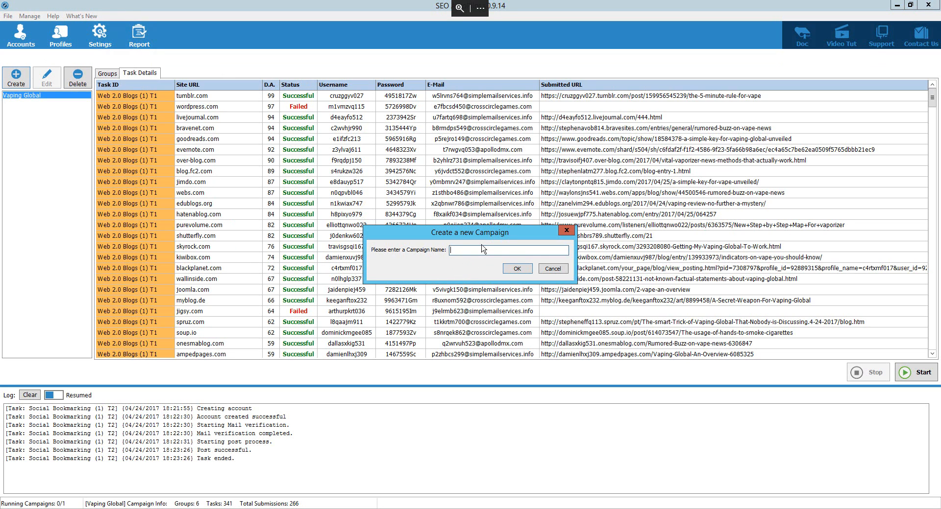
text(demo1)
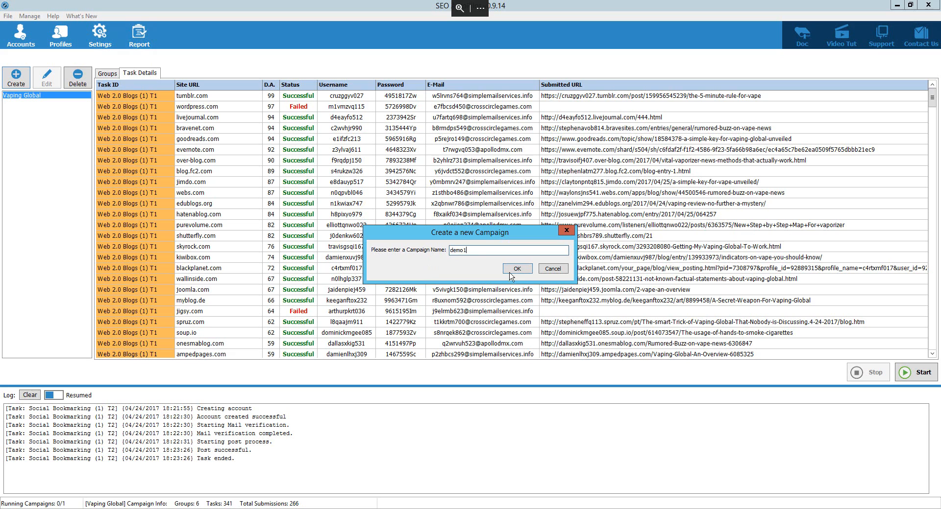
click(517, 282)
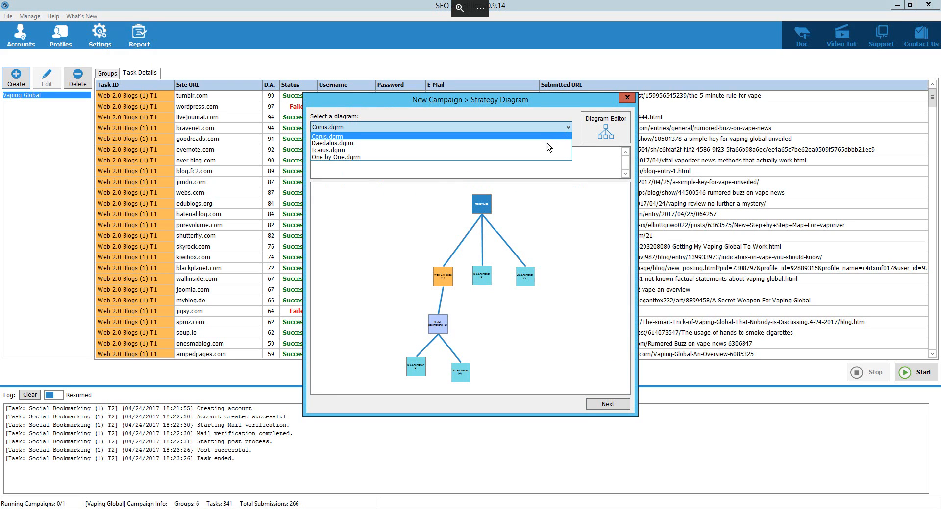
- Preview the Daedalus and Icarus strategy diagrams, then choose Corus.dgrm
click(332, 143)
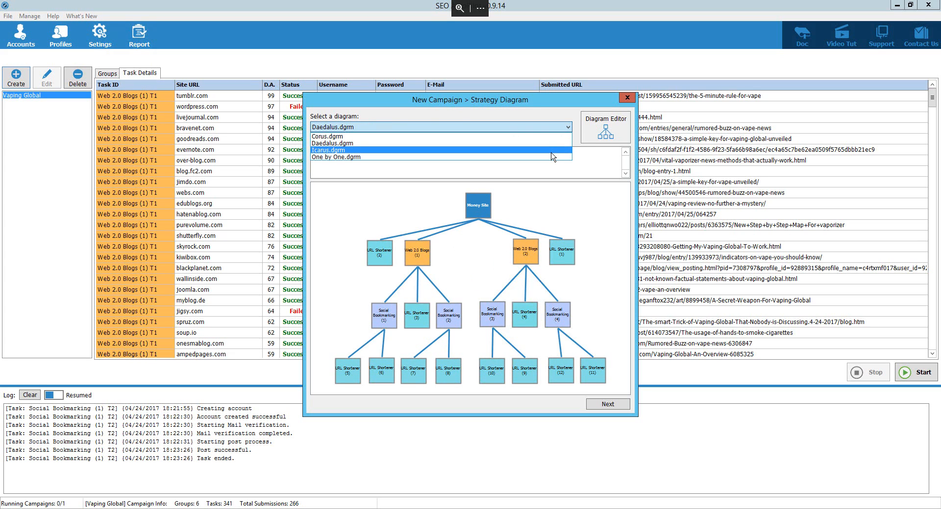
click(328, 150)
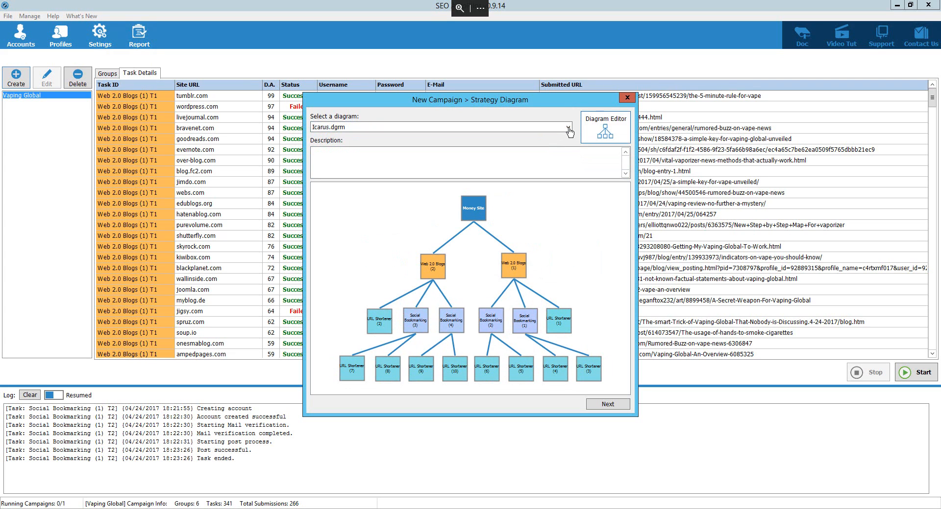
click(569, 128)
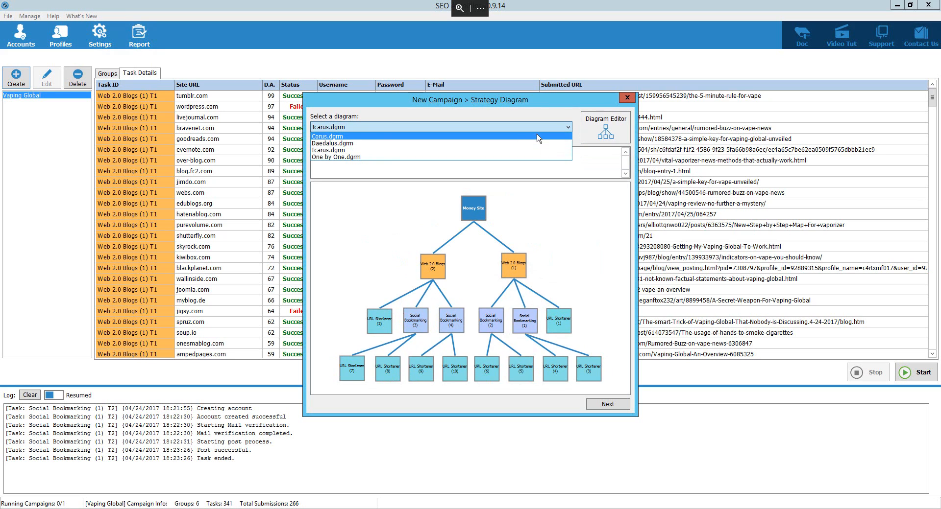
click(327, 136)
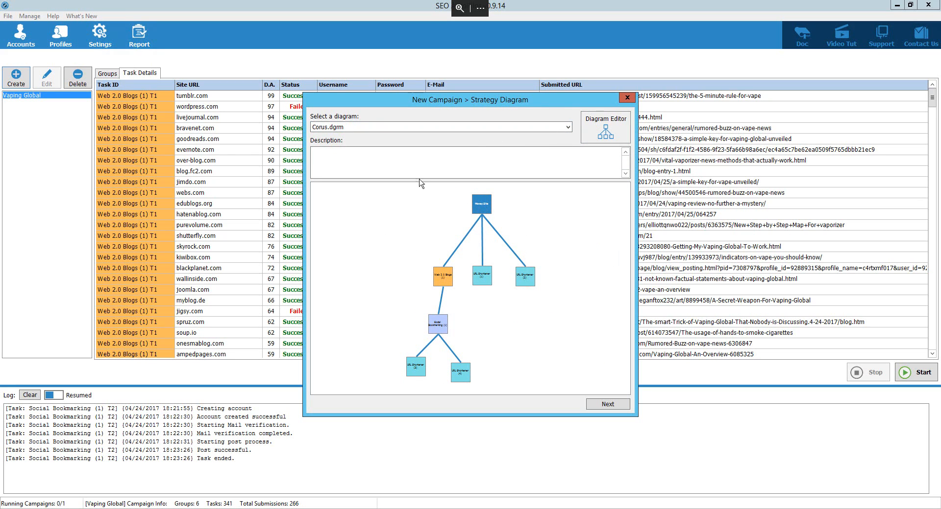
mouse_move(460, 224)
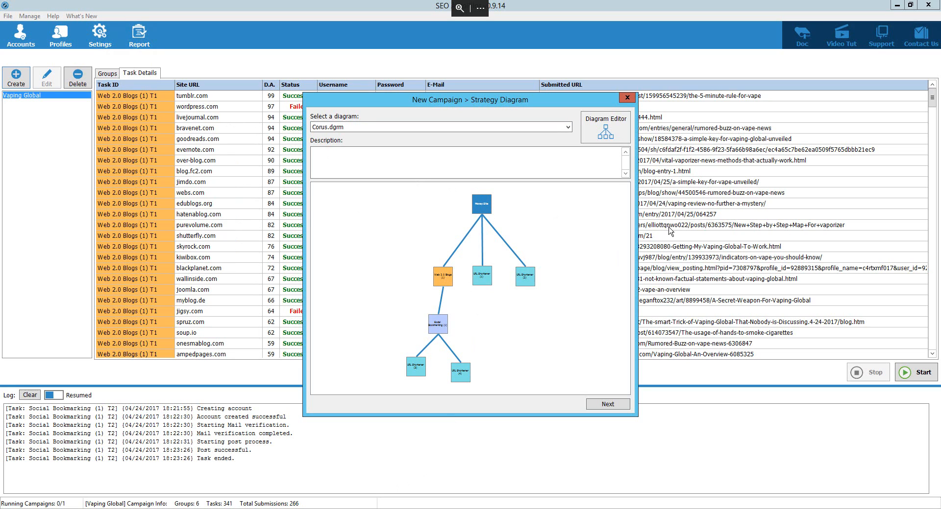
mouse_move(437, 230)
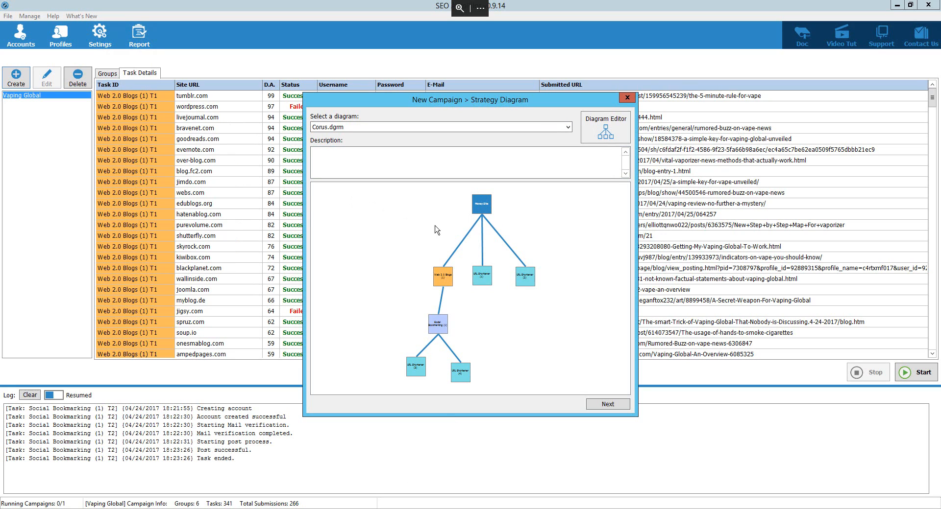
mouse_move(407, 279)
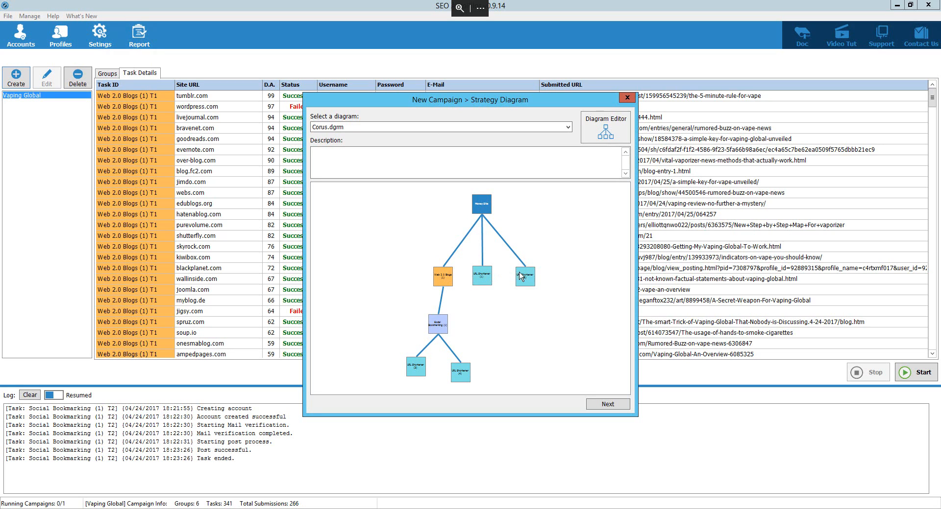
mouse_move(455, 282)
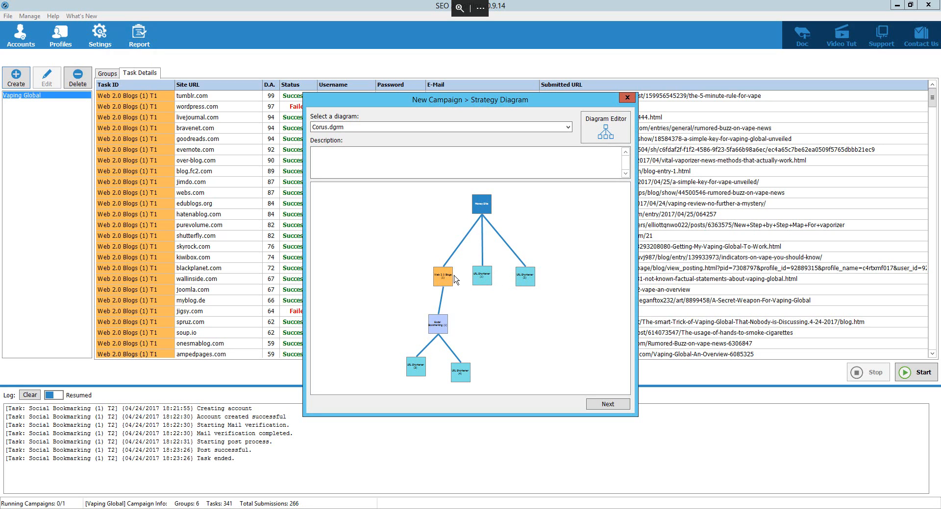
mouse_move(459, 303)
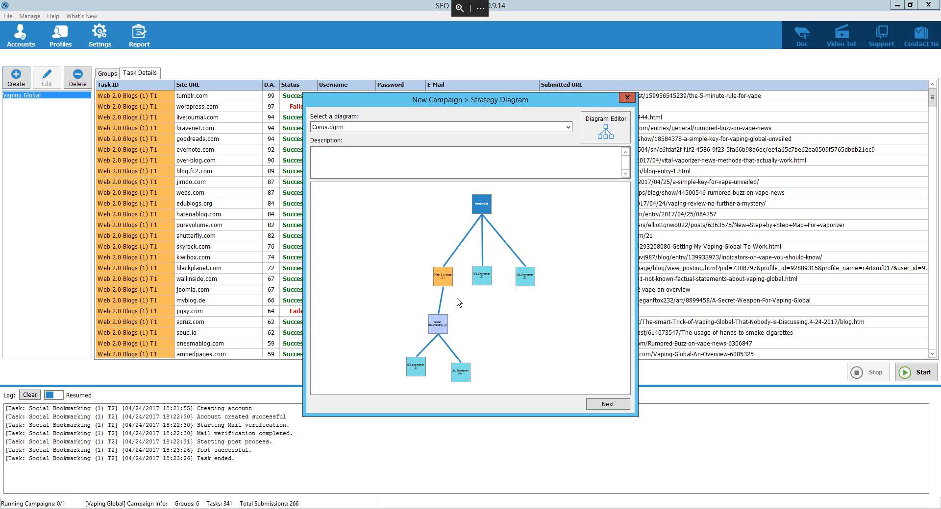
mouse_move(445, 284)
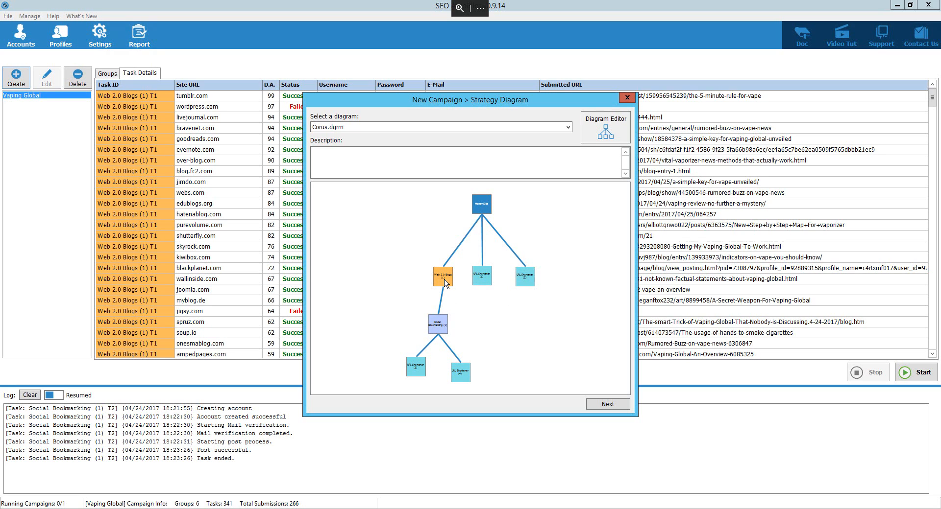
mouse_move(452, 282)
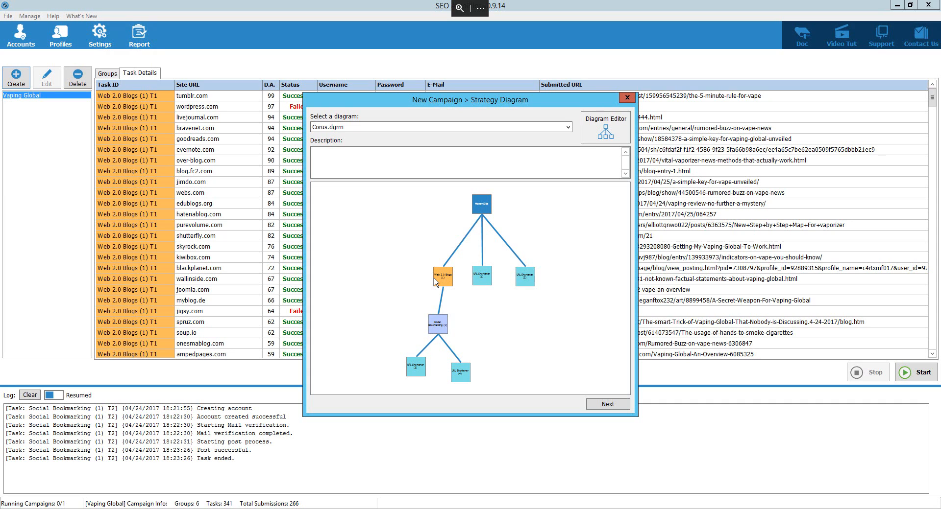
mouse_move(417, 253)
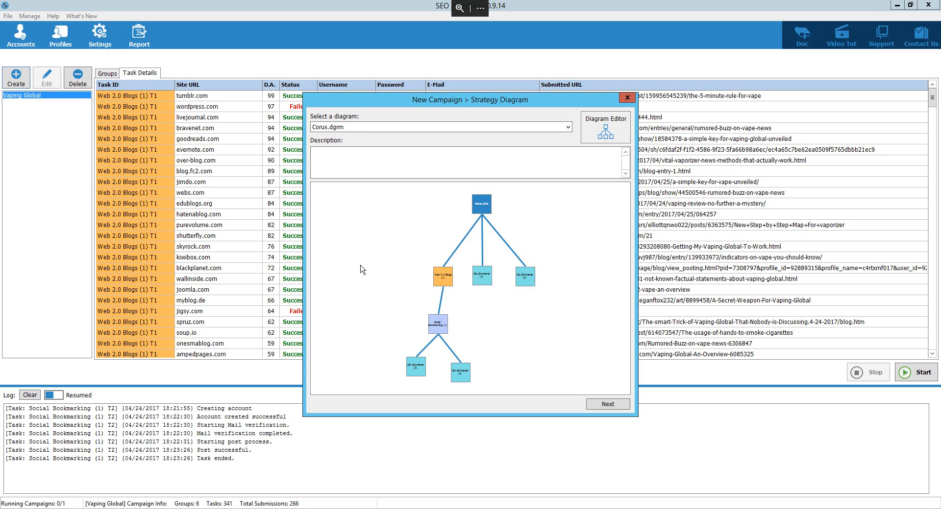
mouse_move(478, 299)
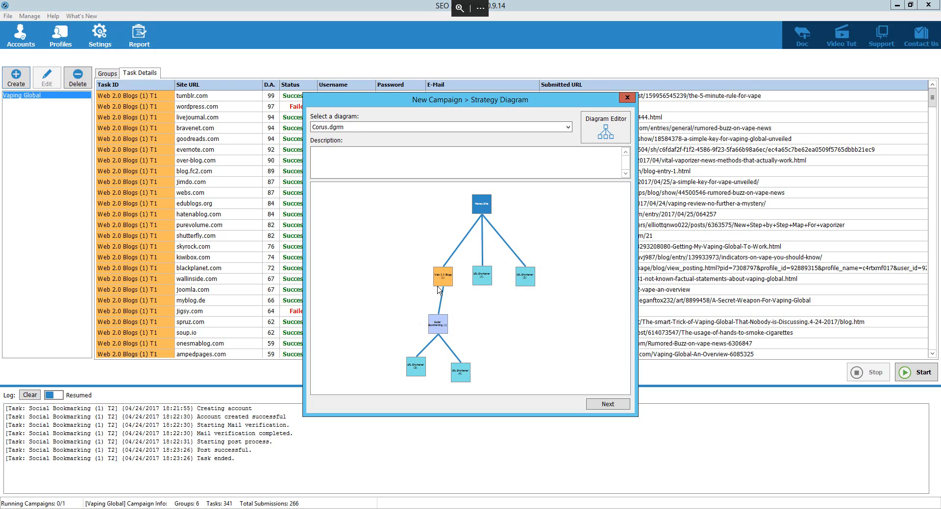
mouse_move(442, 327)
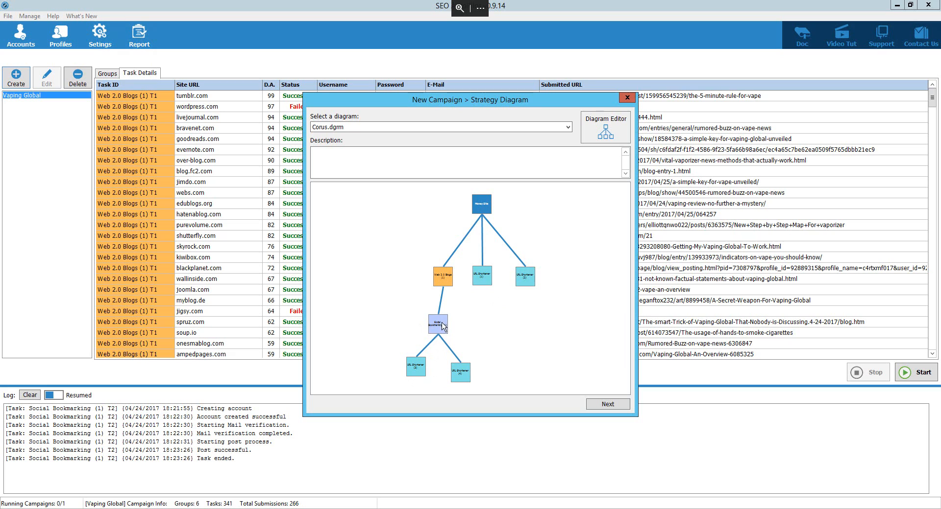
mouse_move(459, 194)
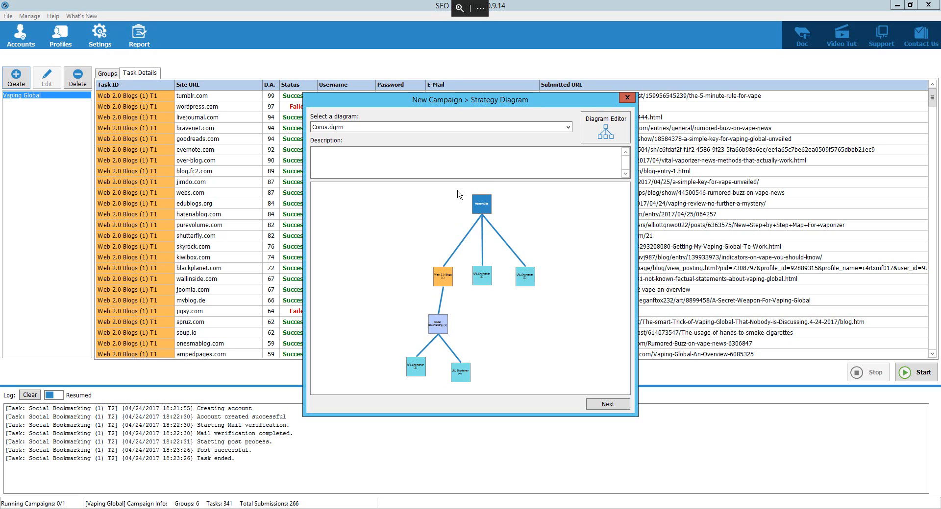
mouse_move(581, 173)
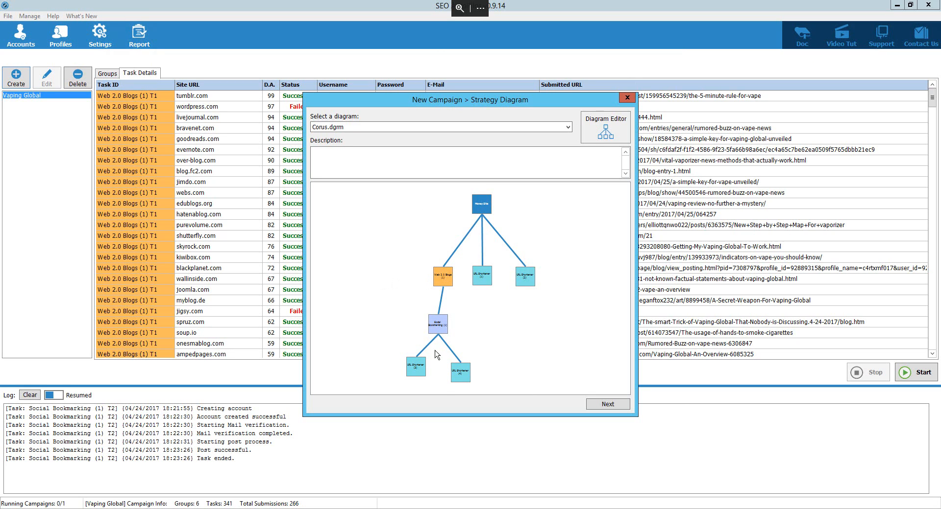
mouse_move(508, 238)
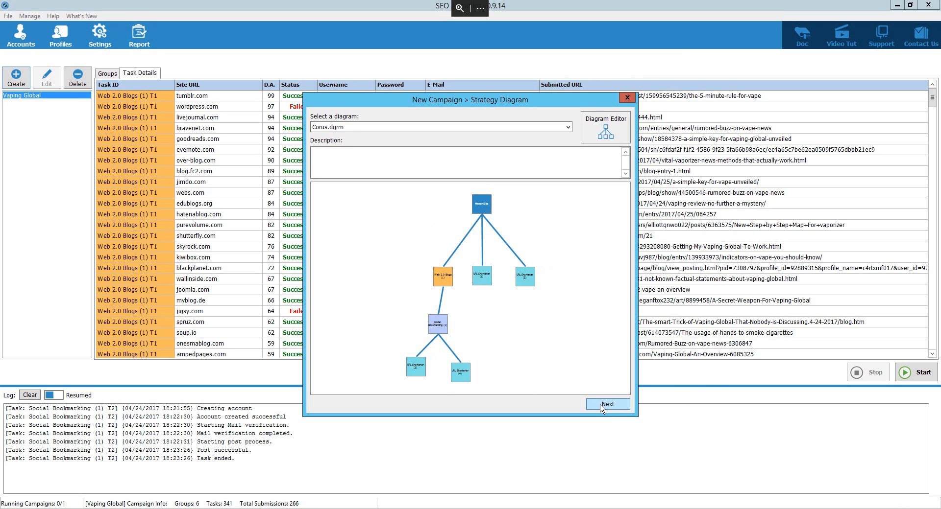
mouse_move(617, 409)
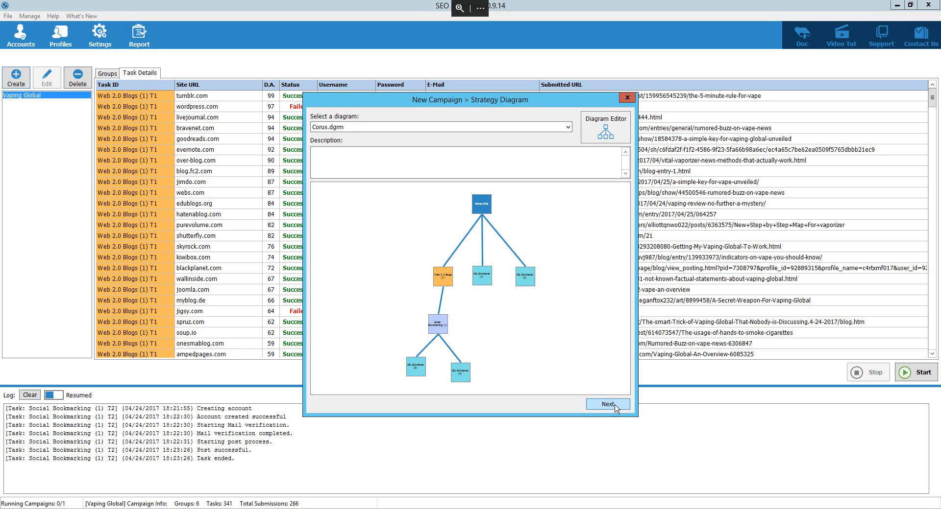
mouse_move(635, 403)
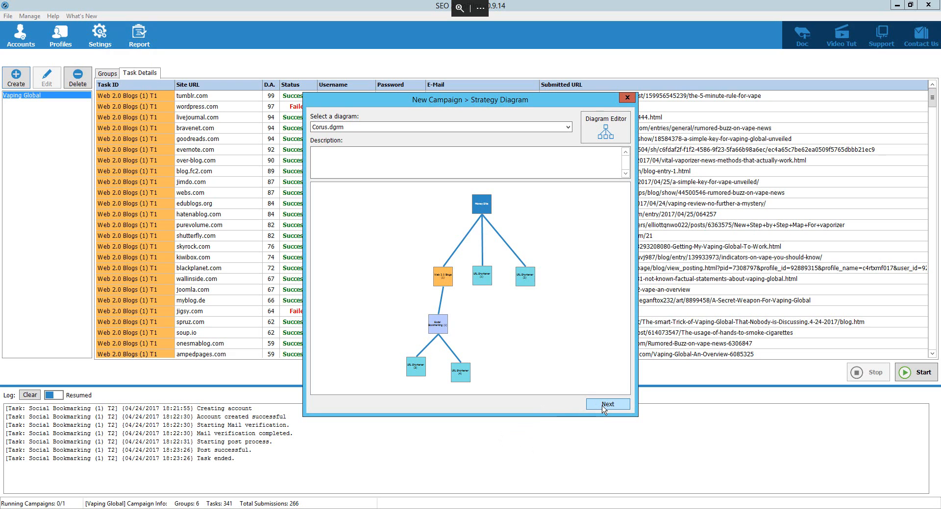
- Target money site google.com with primary keyword Google, generic 90% and branded googl at 10%
click(607, 405)
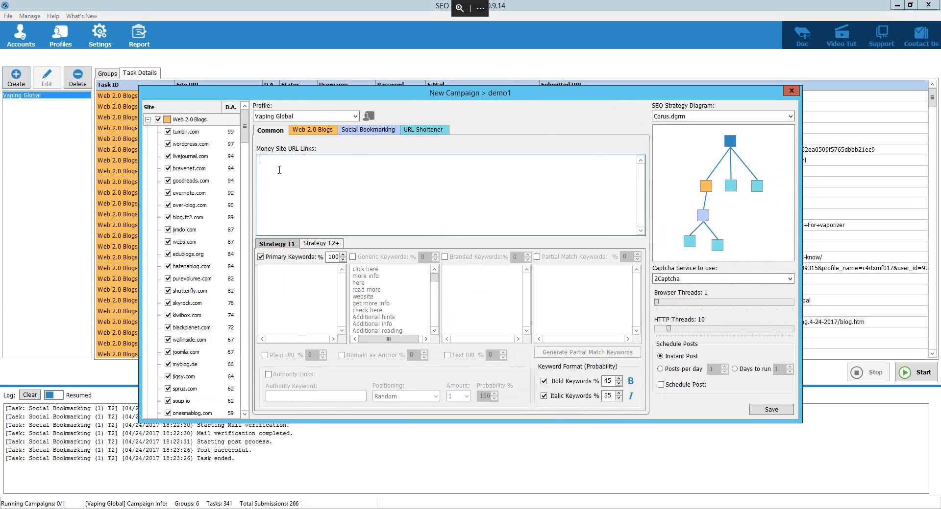
text(goog)
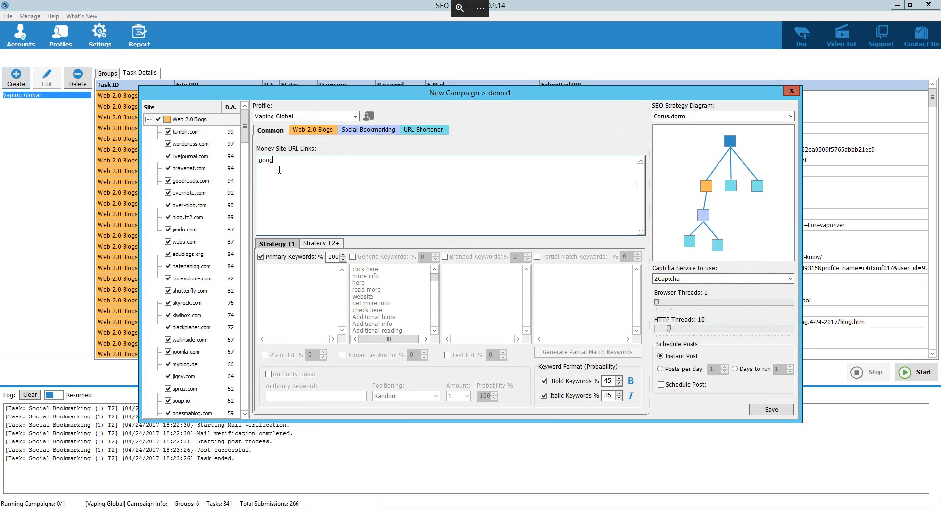
text(.com)
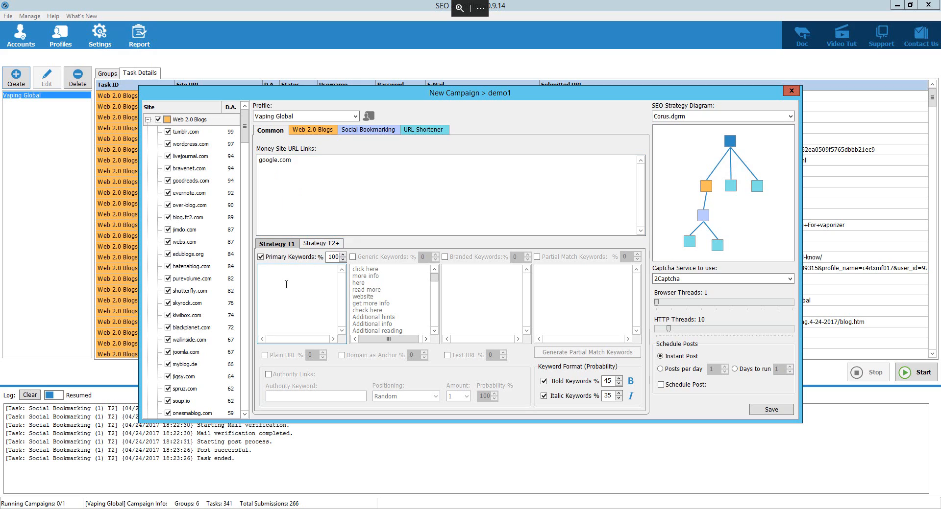
text(Google)
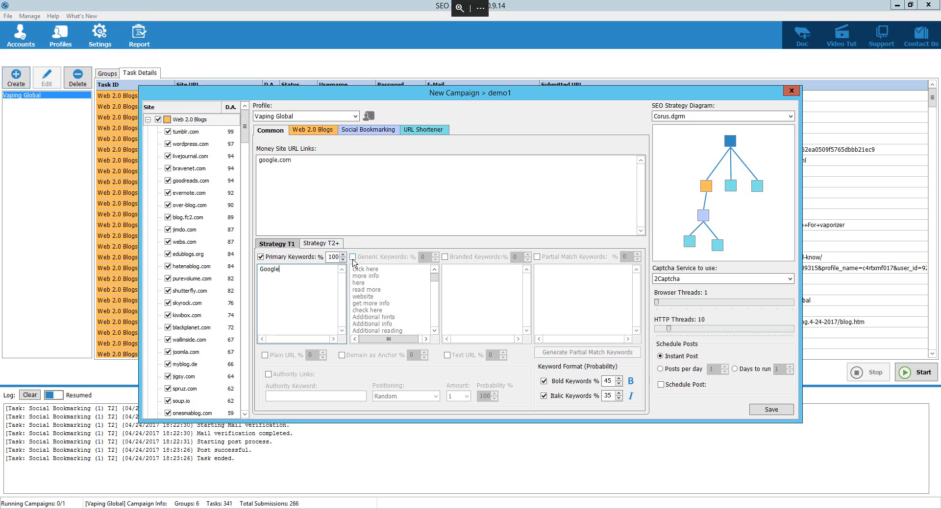
click(353, 256)
text(90)
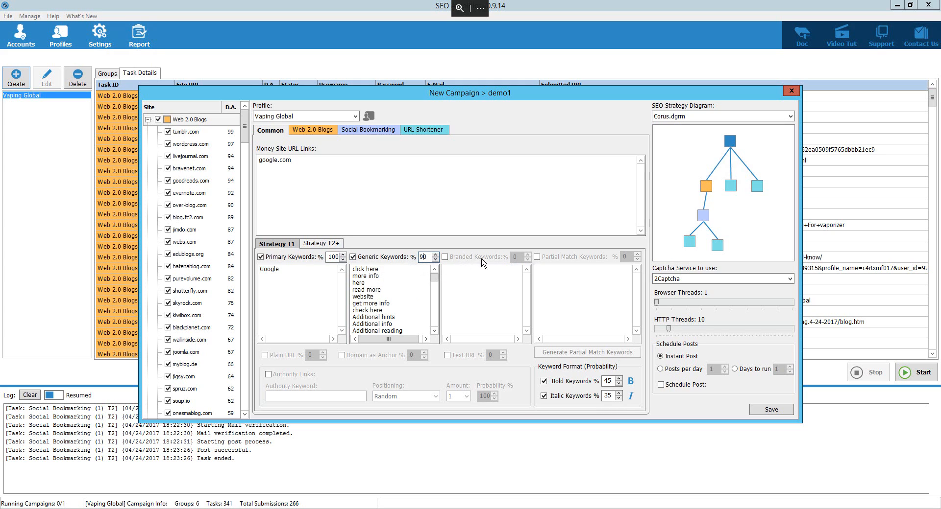
click(447, 257)
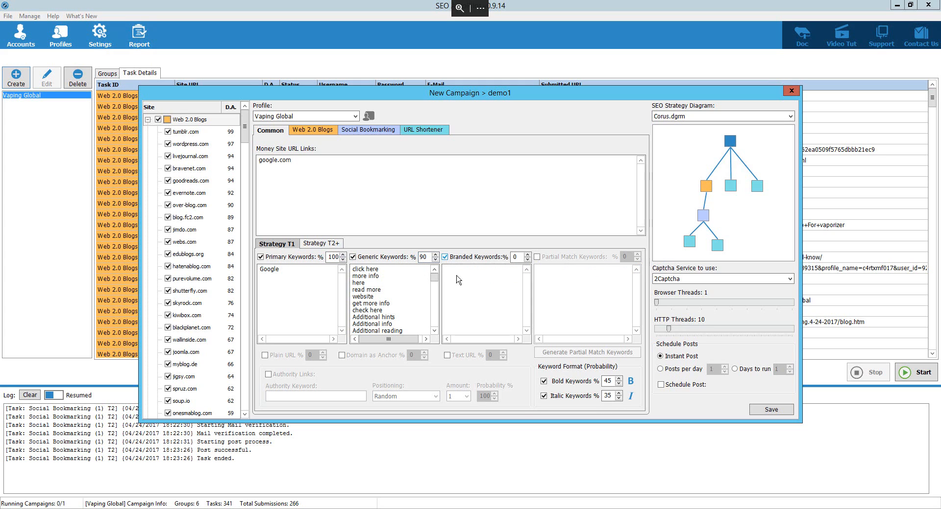
text(google)
text(1)
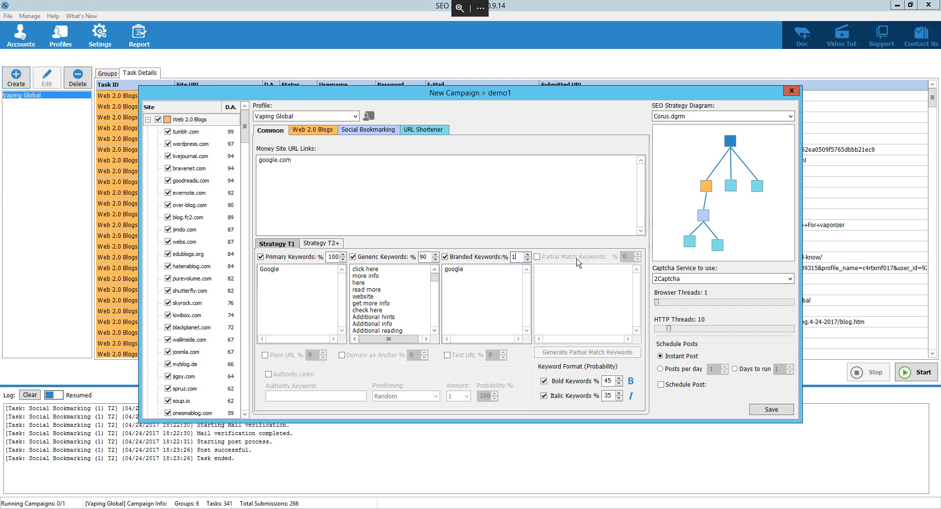
text(0)
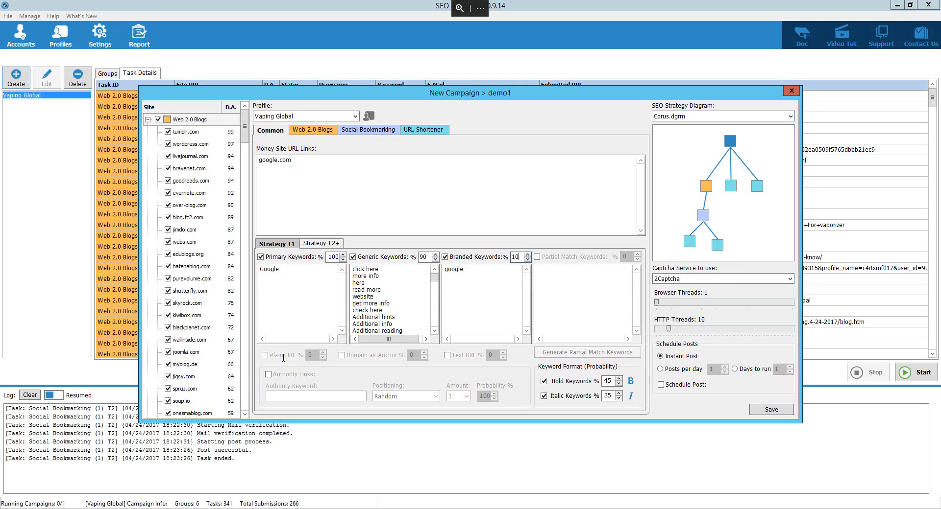
- Enable plain URL anchors at 10% and authority links with keyword 'marketing'
click(262, 356)
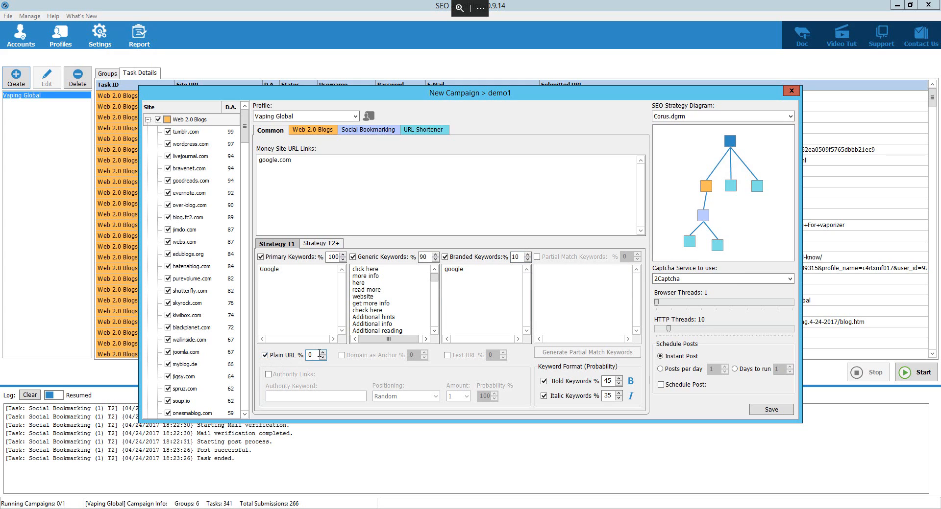
click(326, 353)
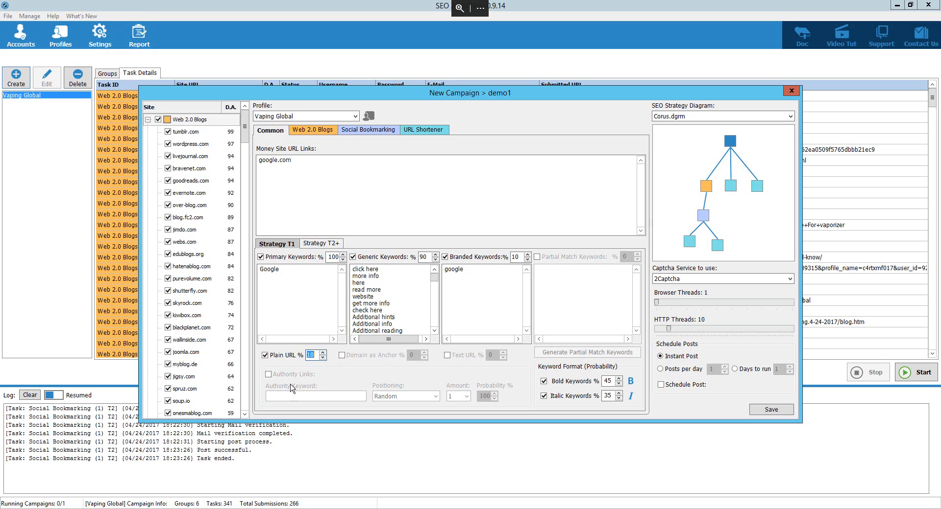
click(265, 374)
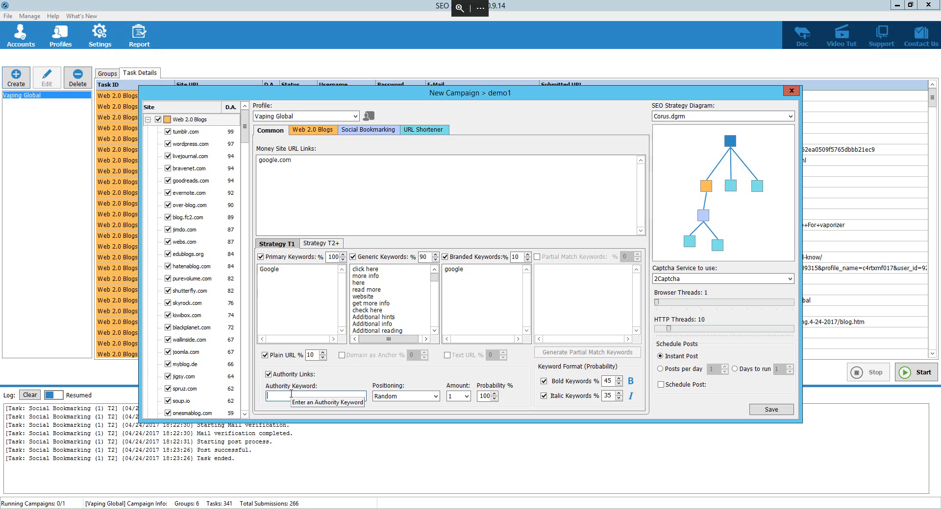
text(marketing)
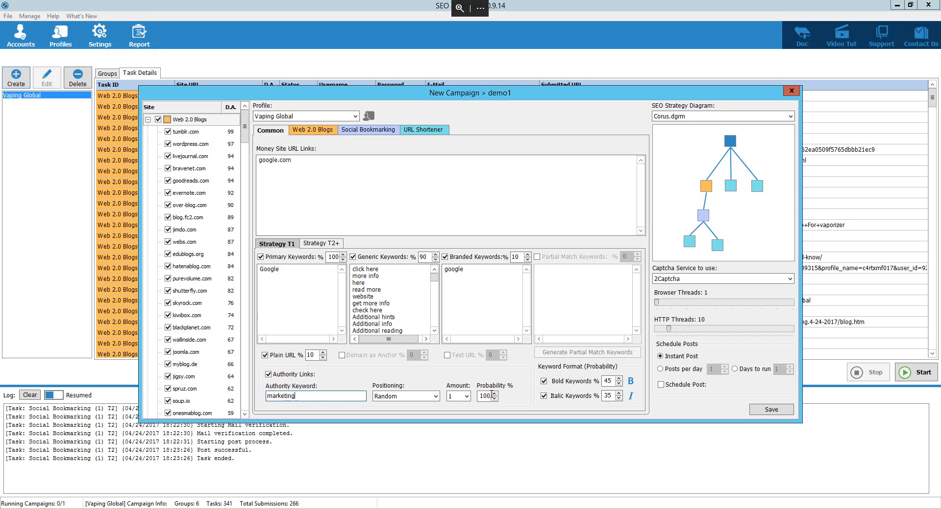
mouse_move(587, 390)
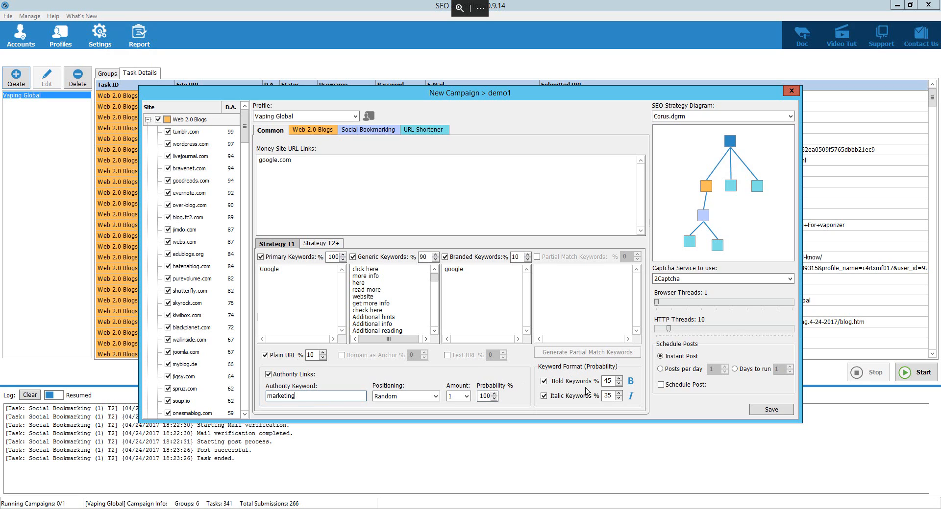
mouse_move(590, 398)
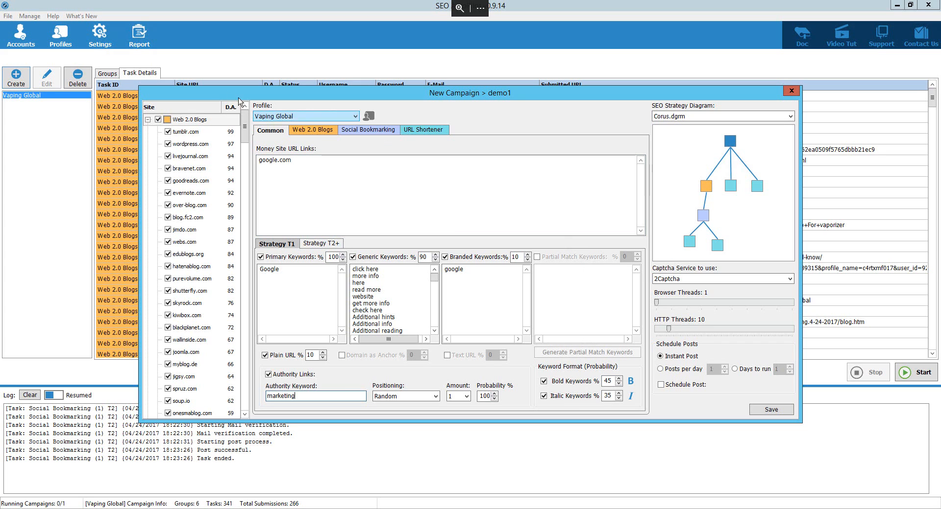
- Set the Web 2.0 blog task to Vaping 1 preset, a spun Google post title and 'demo demo' article text
click(313, 130)
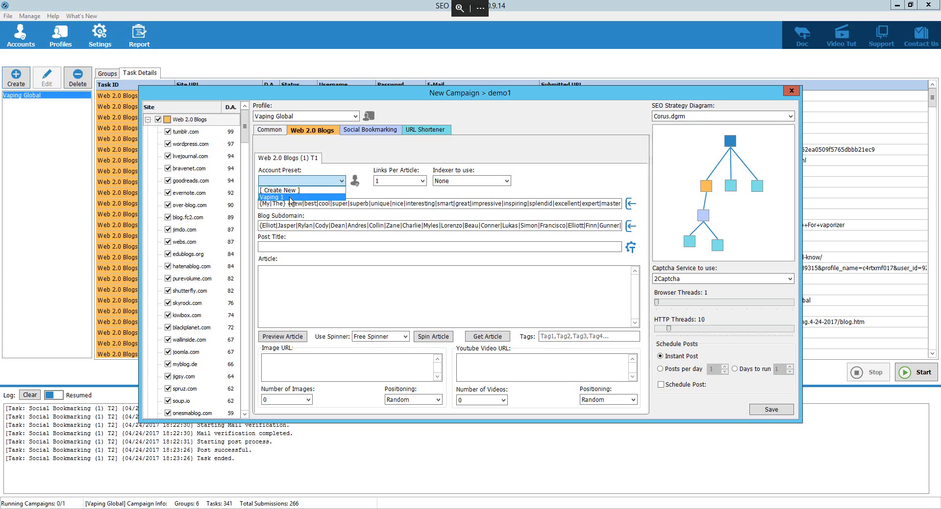
click(282, 198)
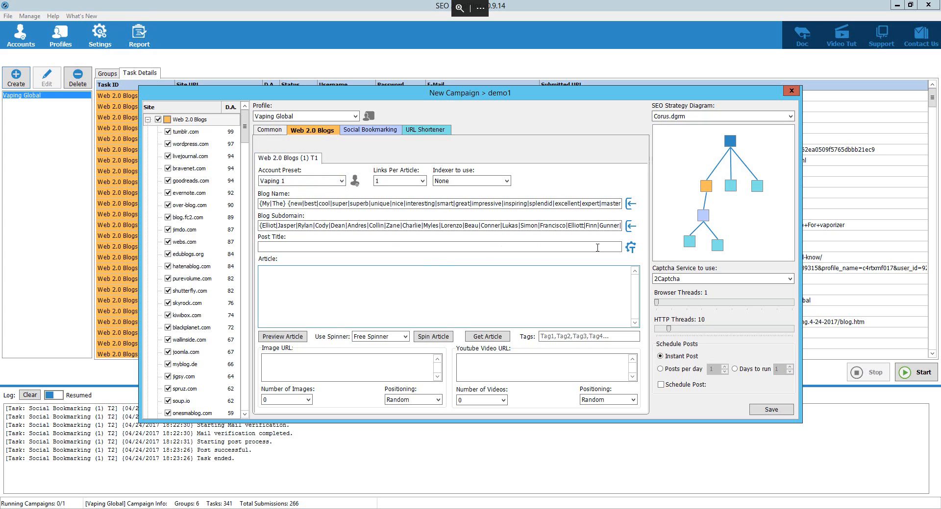
mouse_move(631, 247)
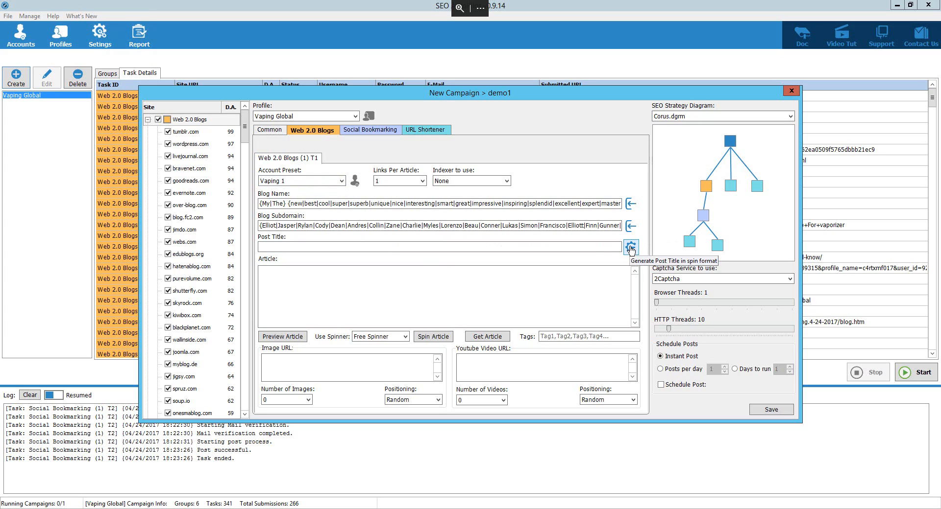
click(631, 247)
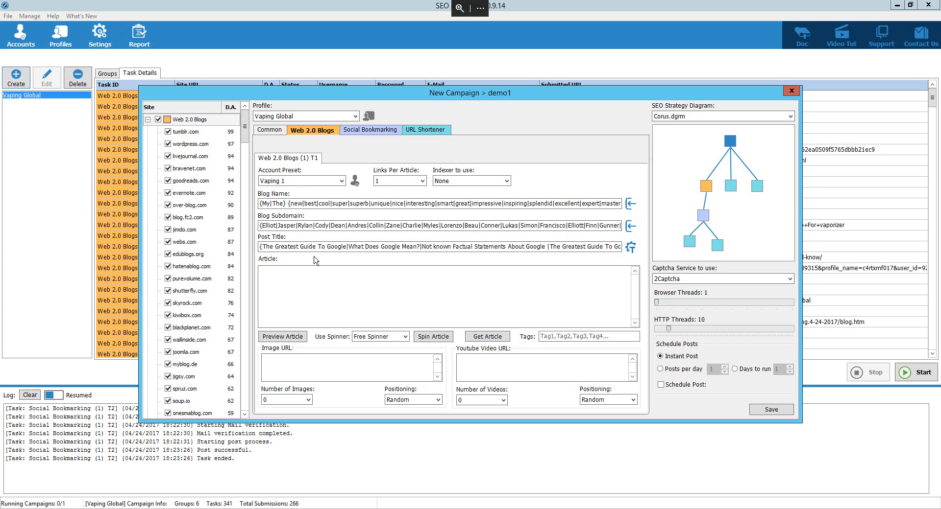
mouse_move(310, 251)
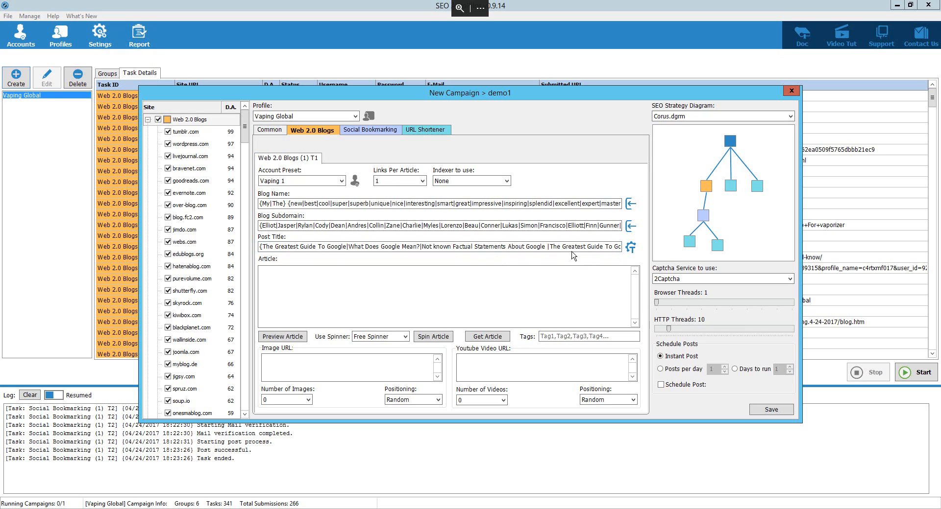
click(297, 297)
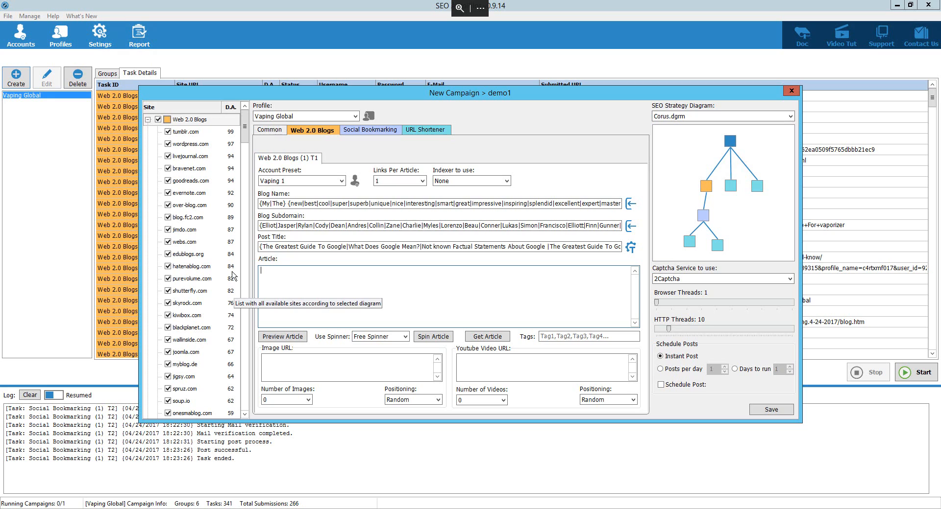
text(demo)
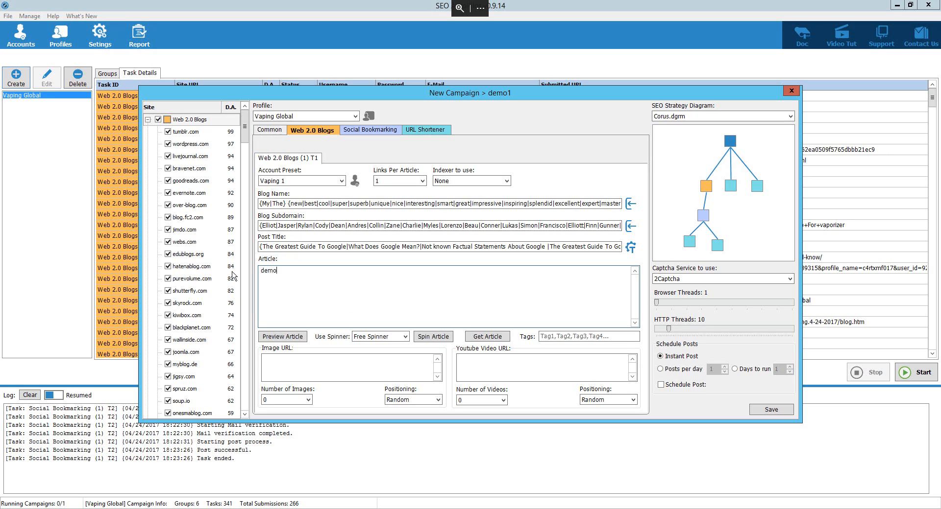
text(demo)
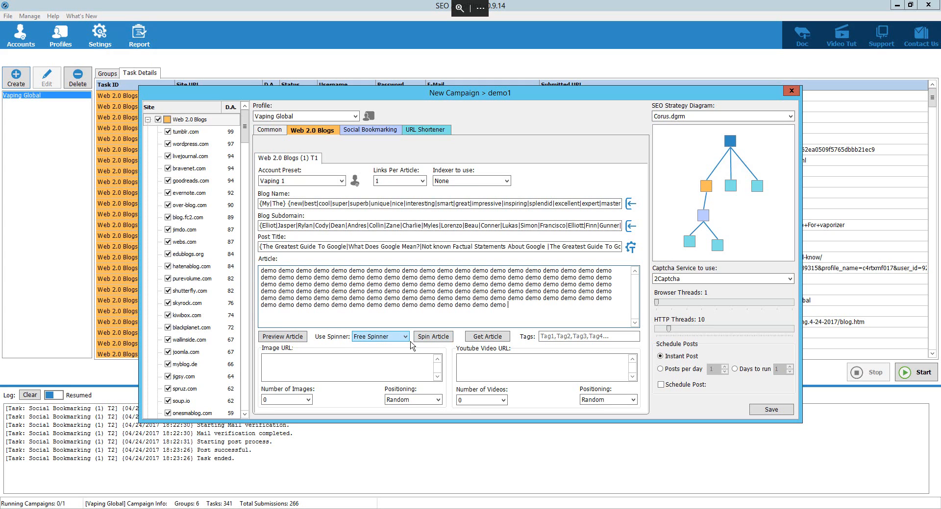
mouse_move(494, 342)
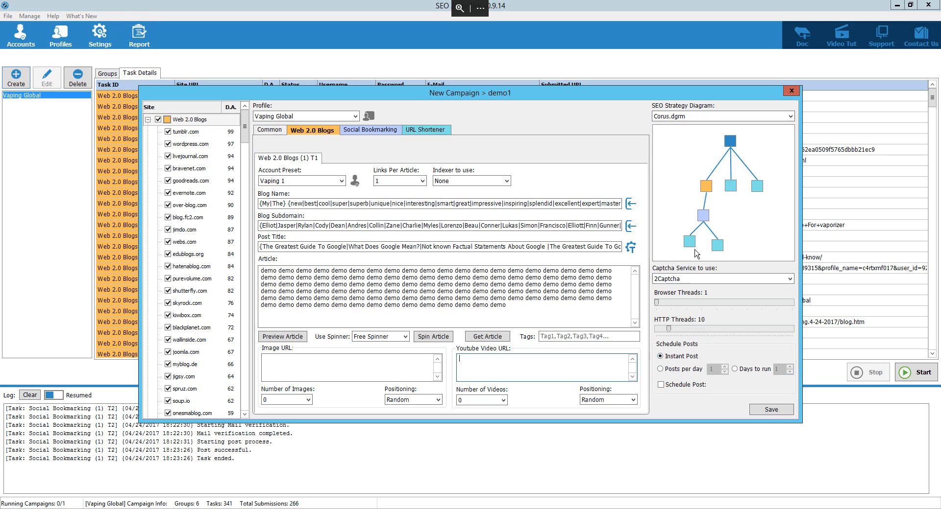
mouse_move(697, 221)
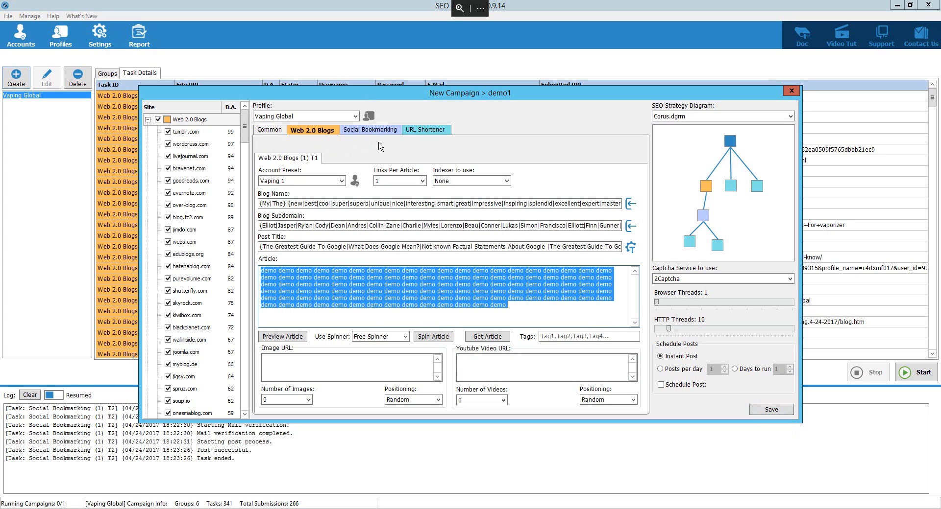
- Copy the Web 2.0 post title and bring it over to the social bookmarking task
click(369, 130)
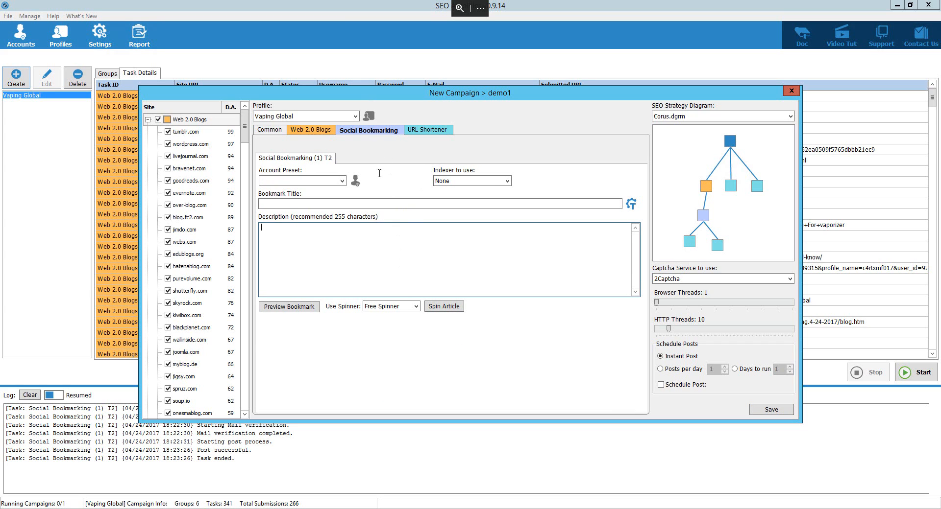
click(312, 130)
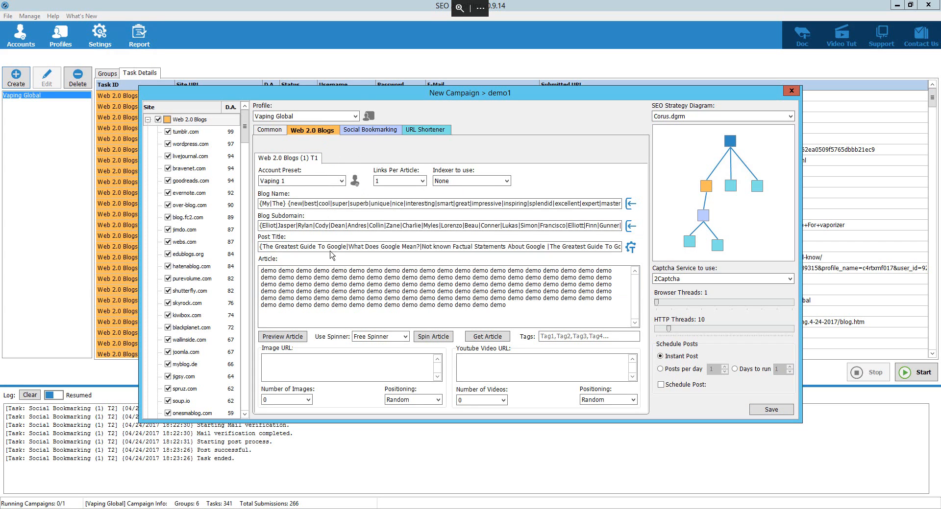
triple_click(412, 247)
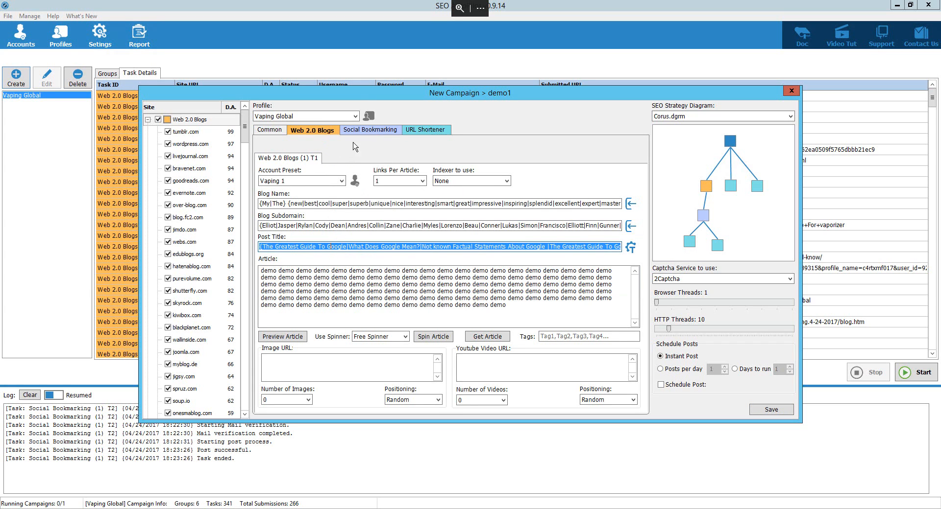
click(369, 130)
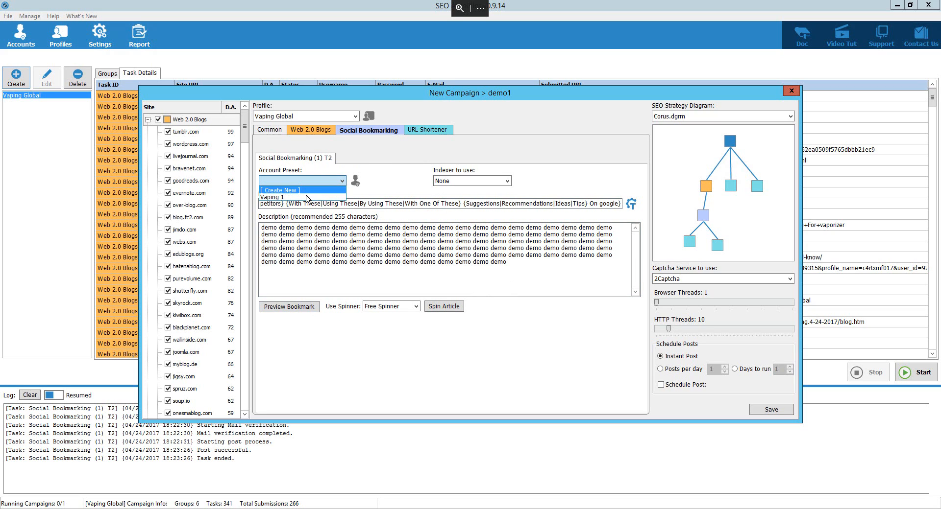
- Give bookmarking the Vaping 1 preset and attempt a save, acknowledging the keyword percentage warning
click(271, 197)
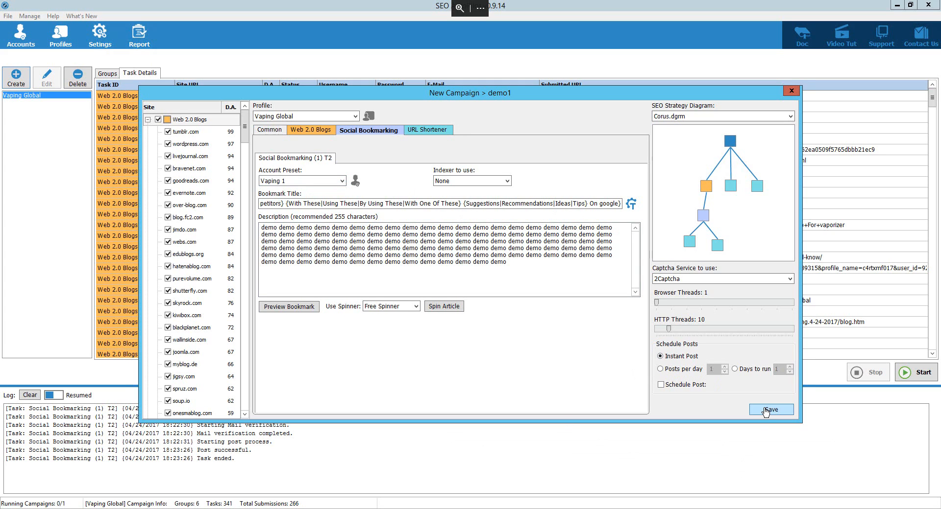
click(770, 411)
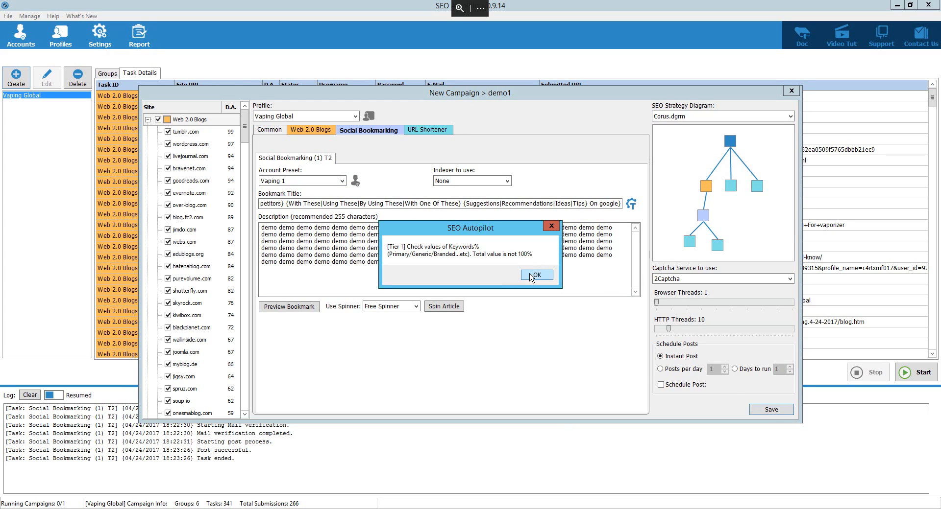
click(537, 275)
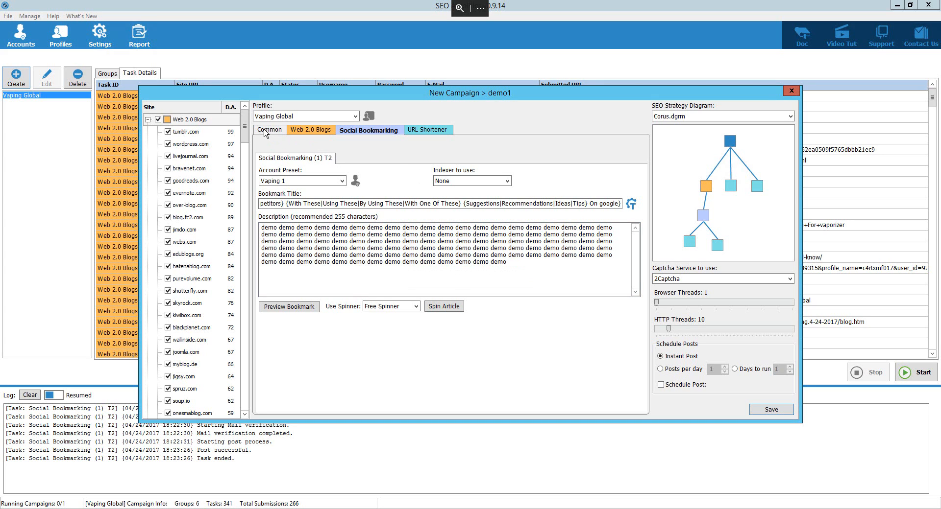
- Adjust Common keyword settings, retrying the save through two missing primary keywords warnings
click(269, 130)
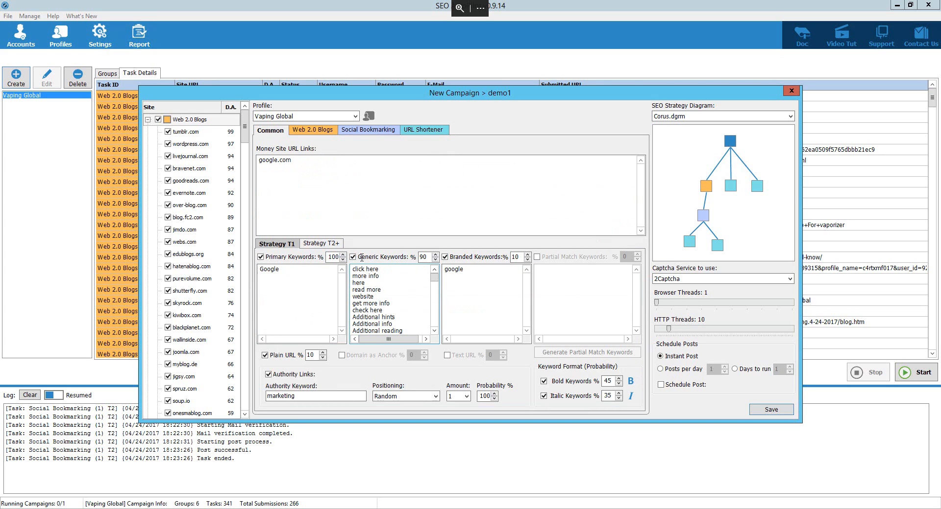
mouse_move(353, 258)
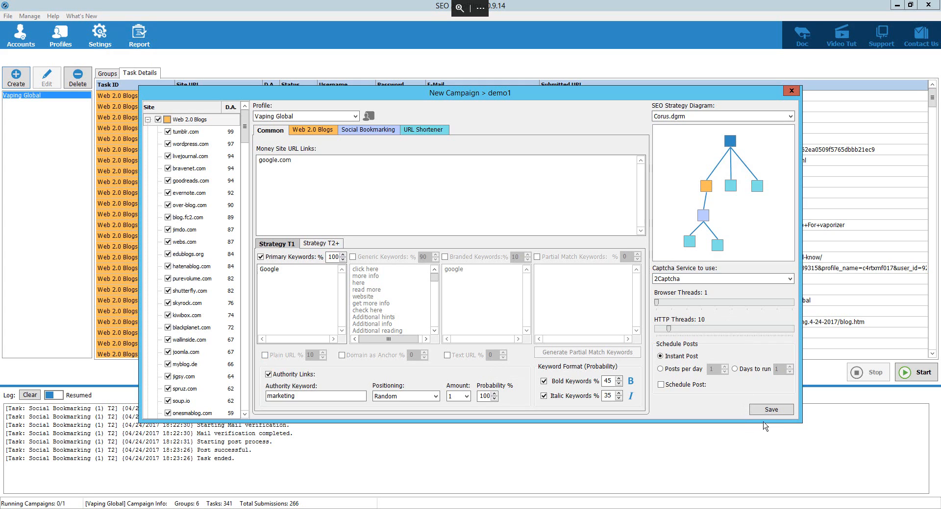
click(771, 410)
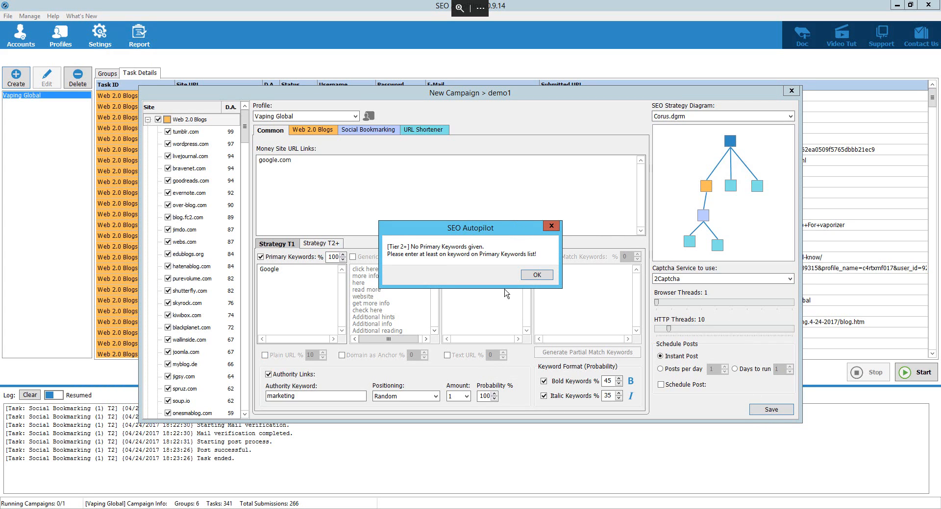
click(537, 276)
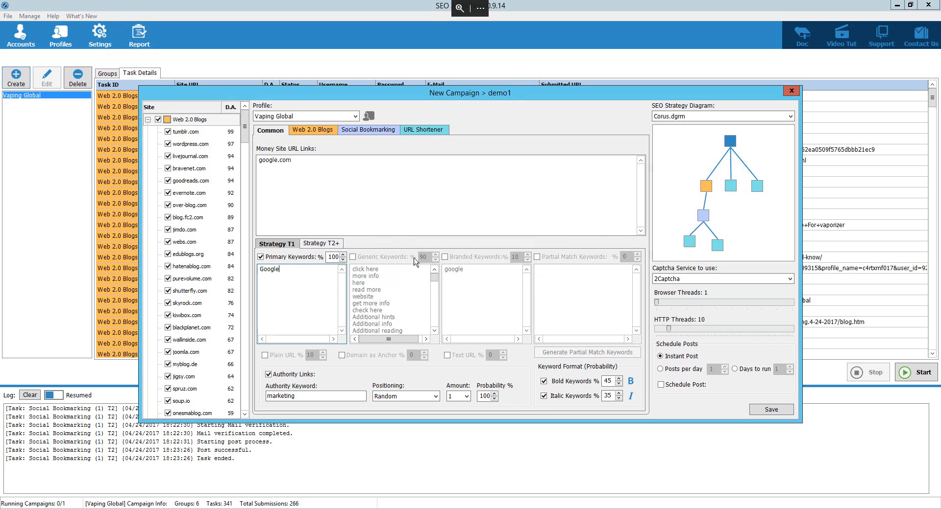
mouse_move(416, 261)
text(gogle)
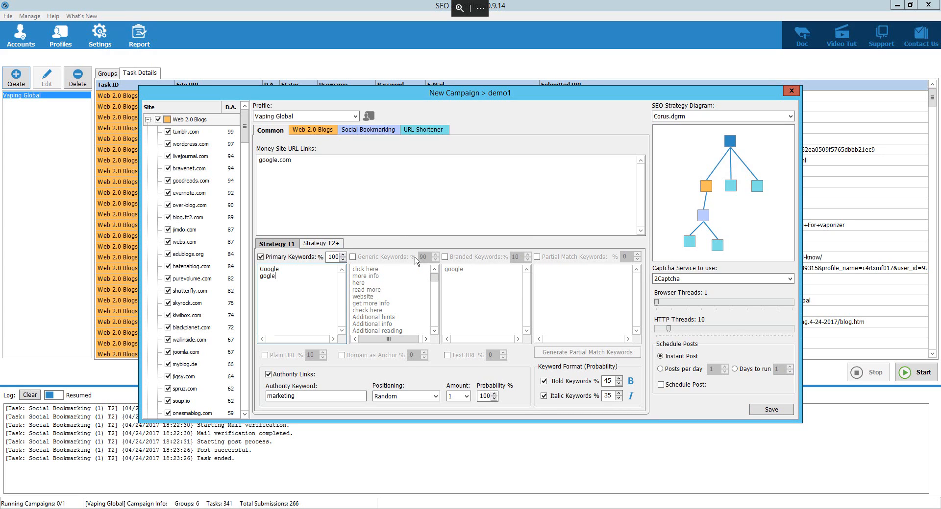
mouse_move(772, 410)
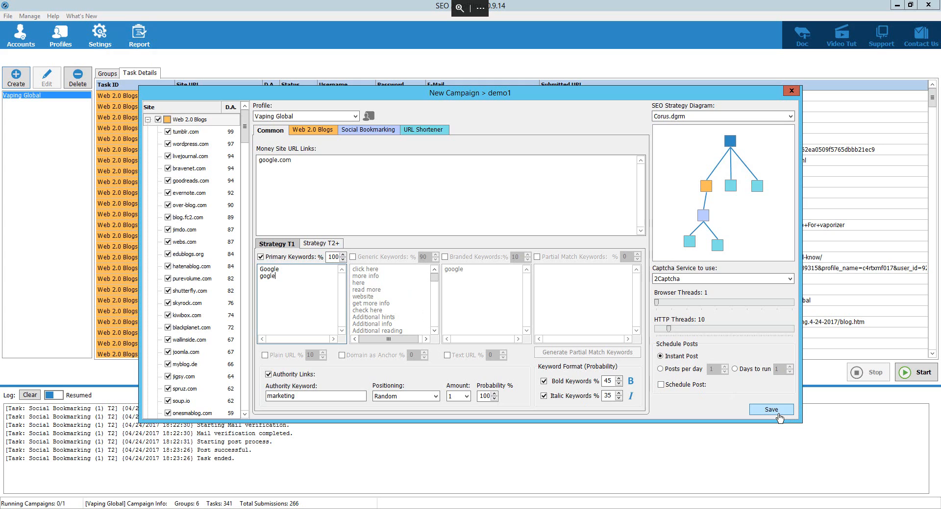
click(770, 409)
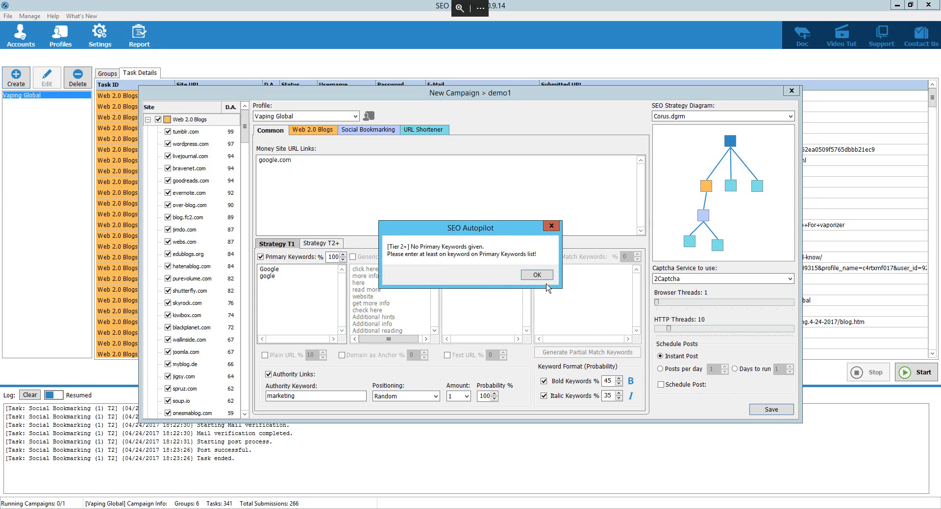
click(537, 275)
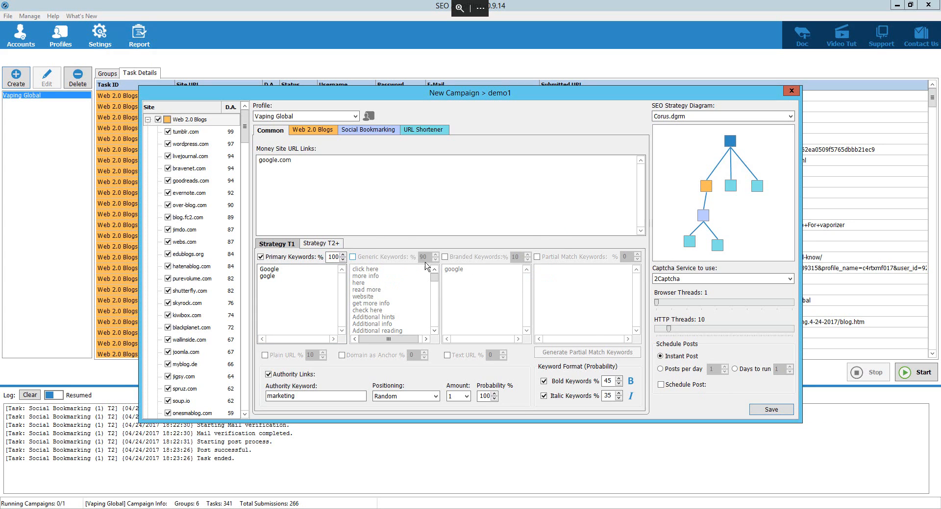
- Disable primary keywords for Tier 2+ and save demo1 as a new campaign
click(320, 244)
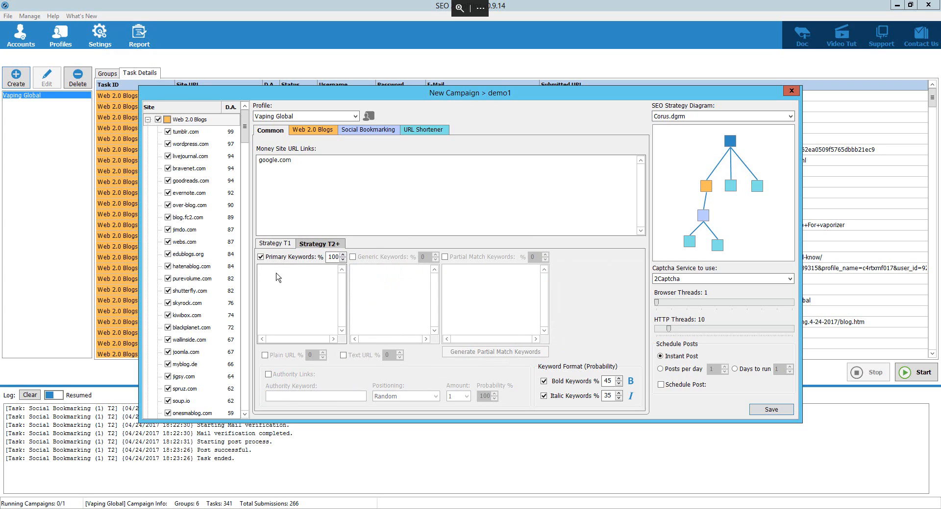
click(259, 258)
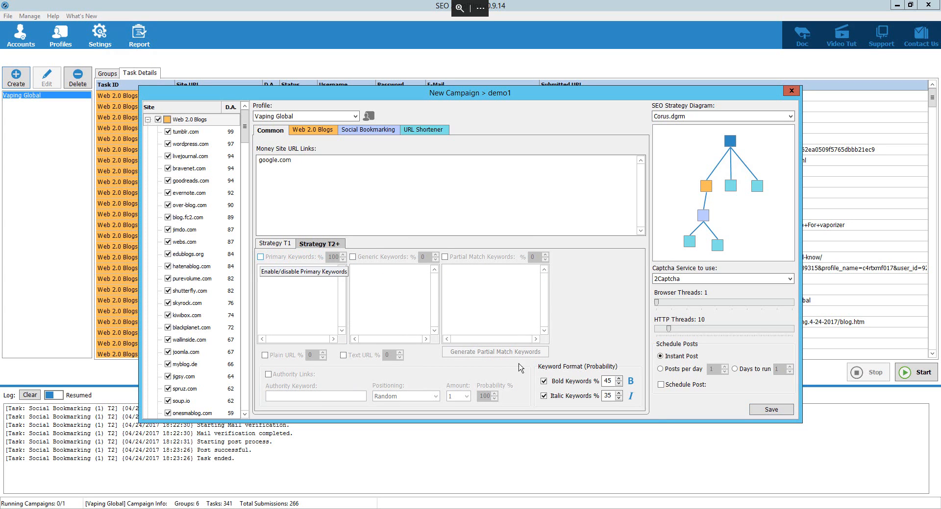
click(792, 91)
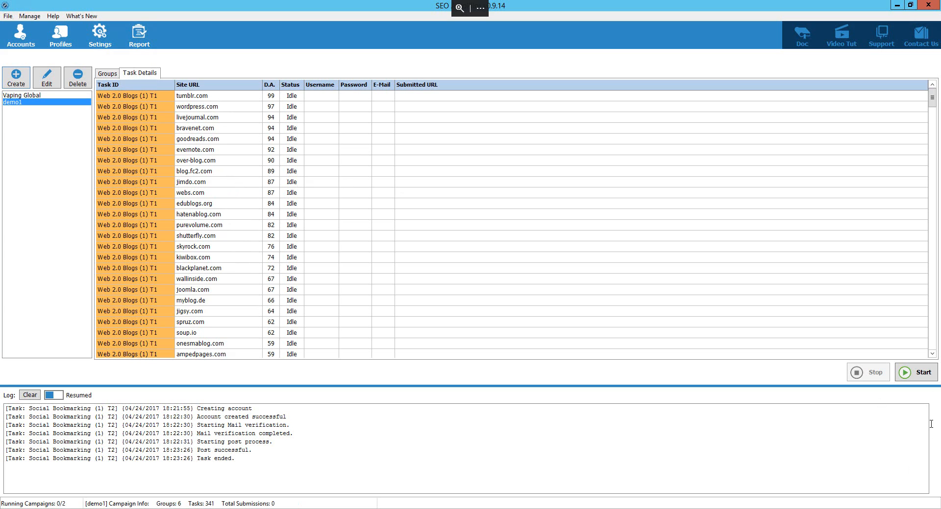
mouse_move(199, 198)
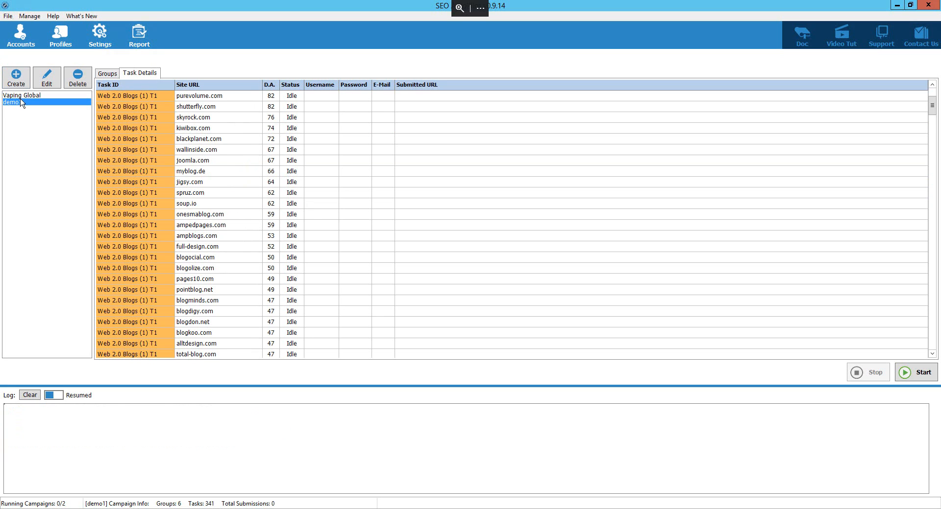
- Delete the demo1 campaign and acknowledge the deletion notice, leaving only Vaping Global
click(77, 78)
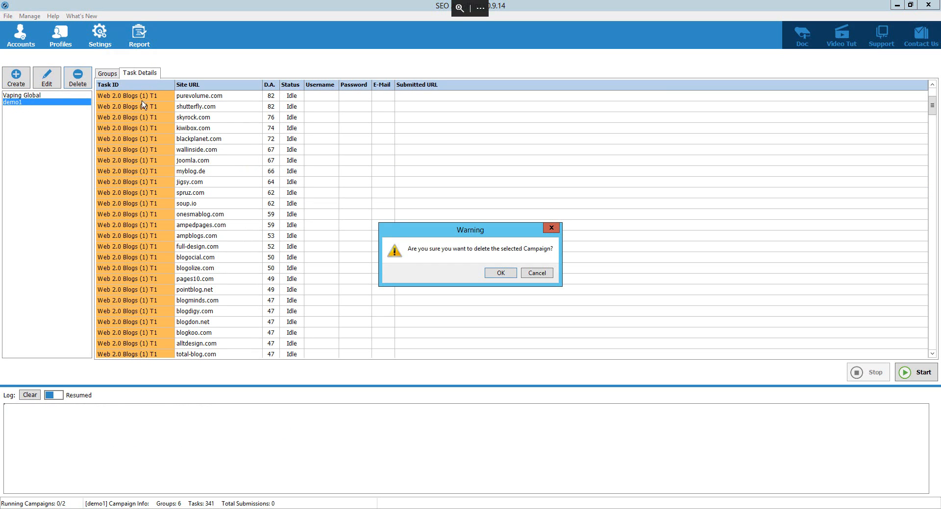
click(501, 273)
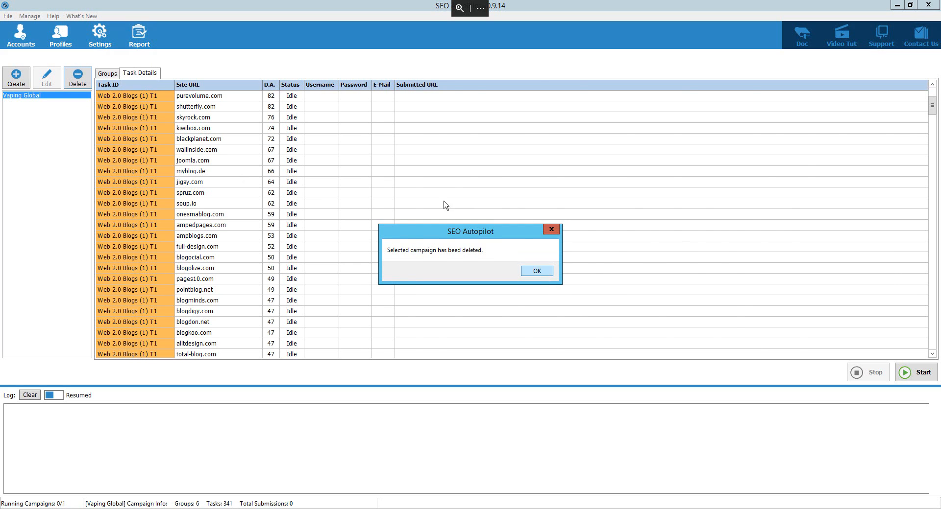
click(537, 271)
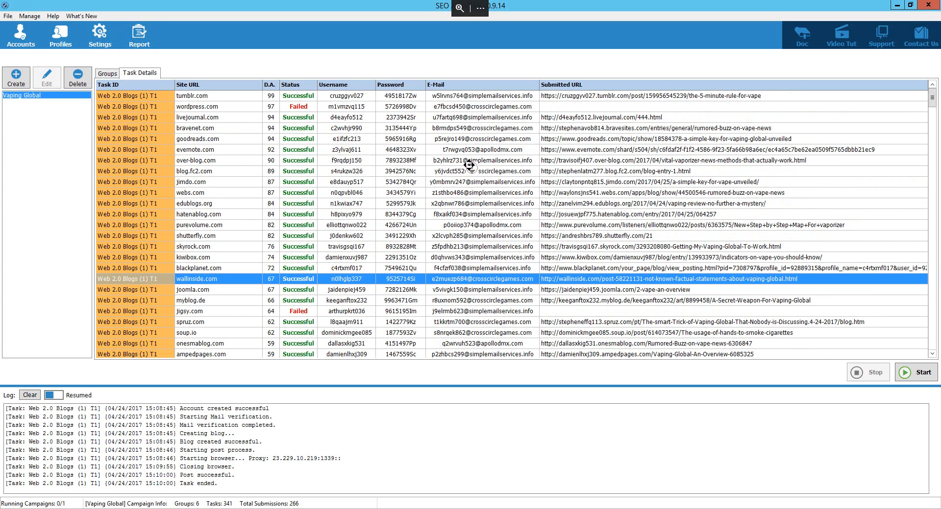
mouse_move(468, 165)
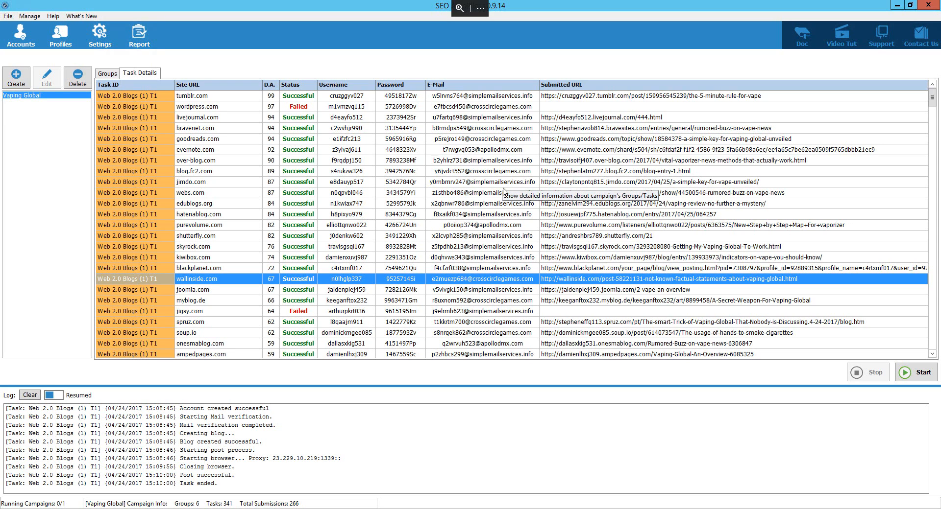
mouse_move(112, 61)
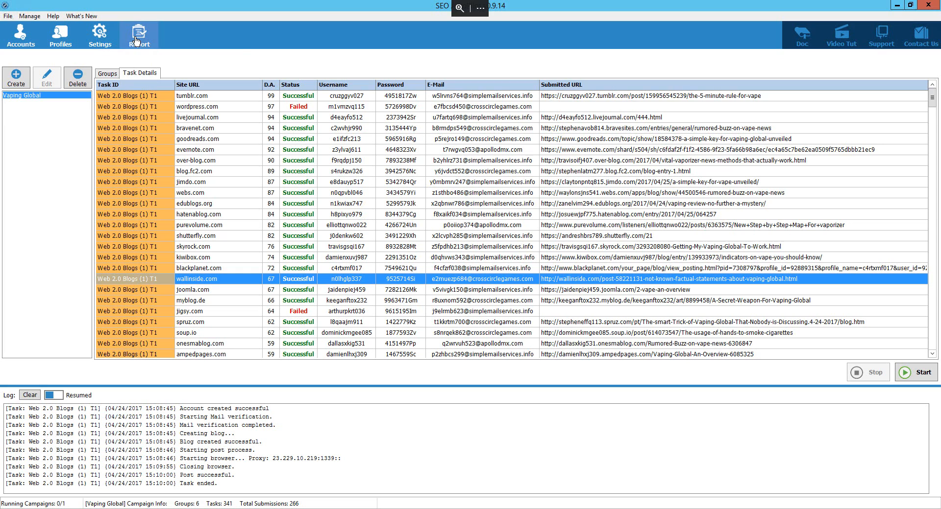
mouse_move(885, 26)
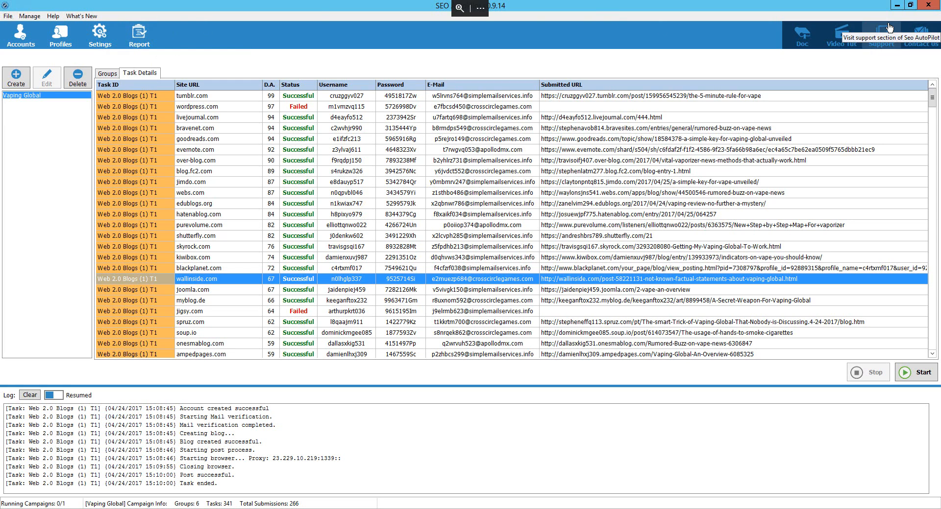
mouse_move(307, 66)
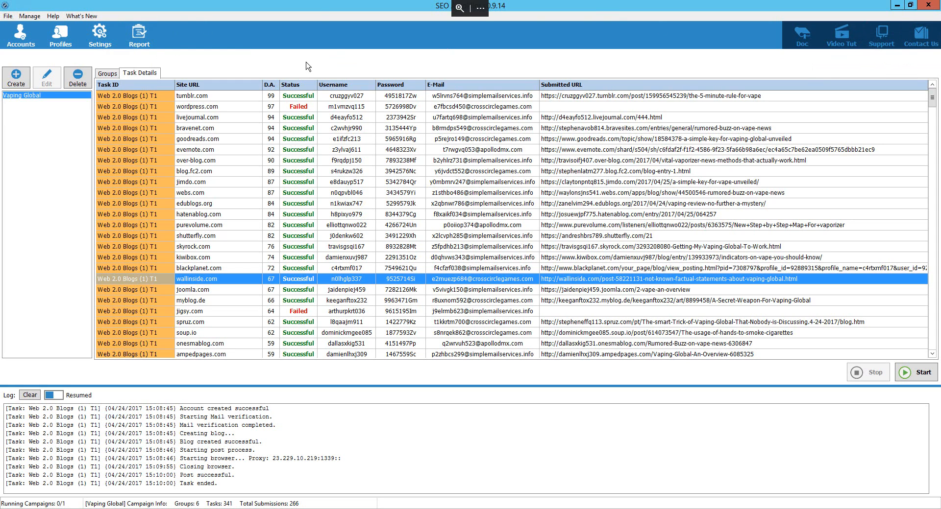